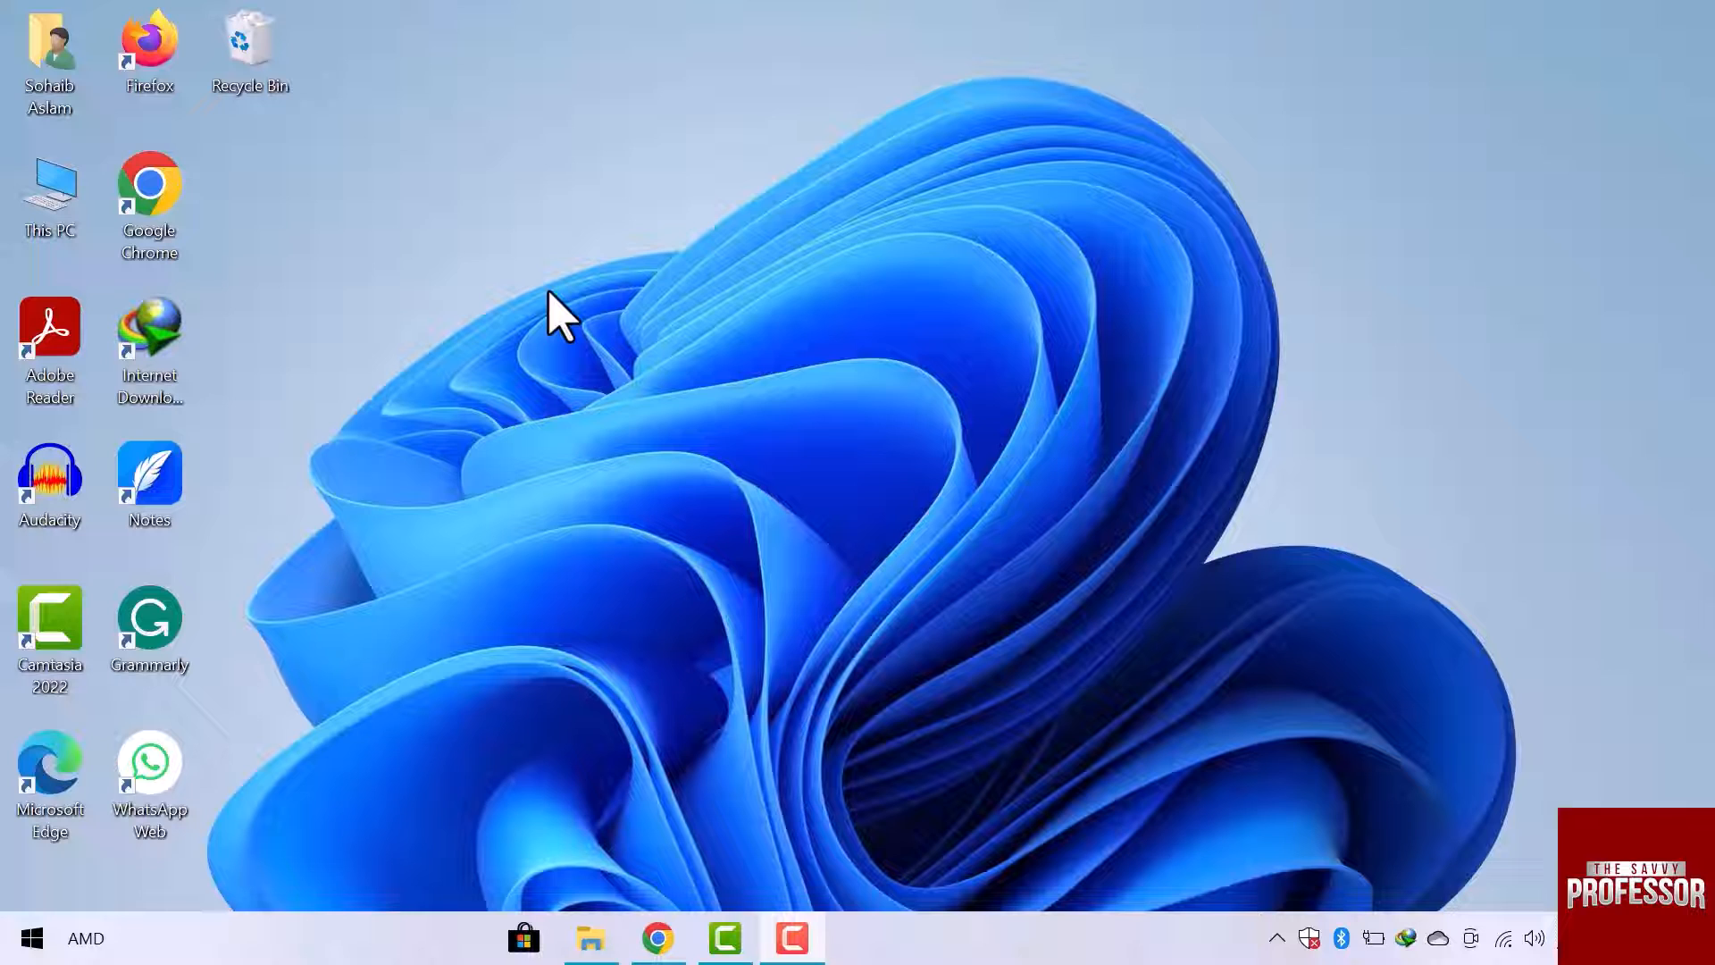
mouse_move(16, 942)
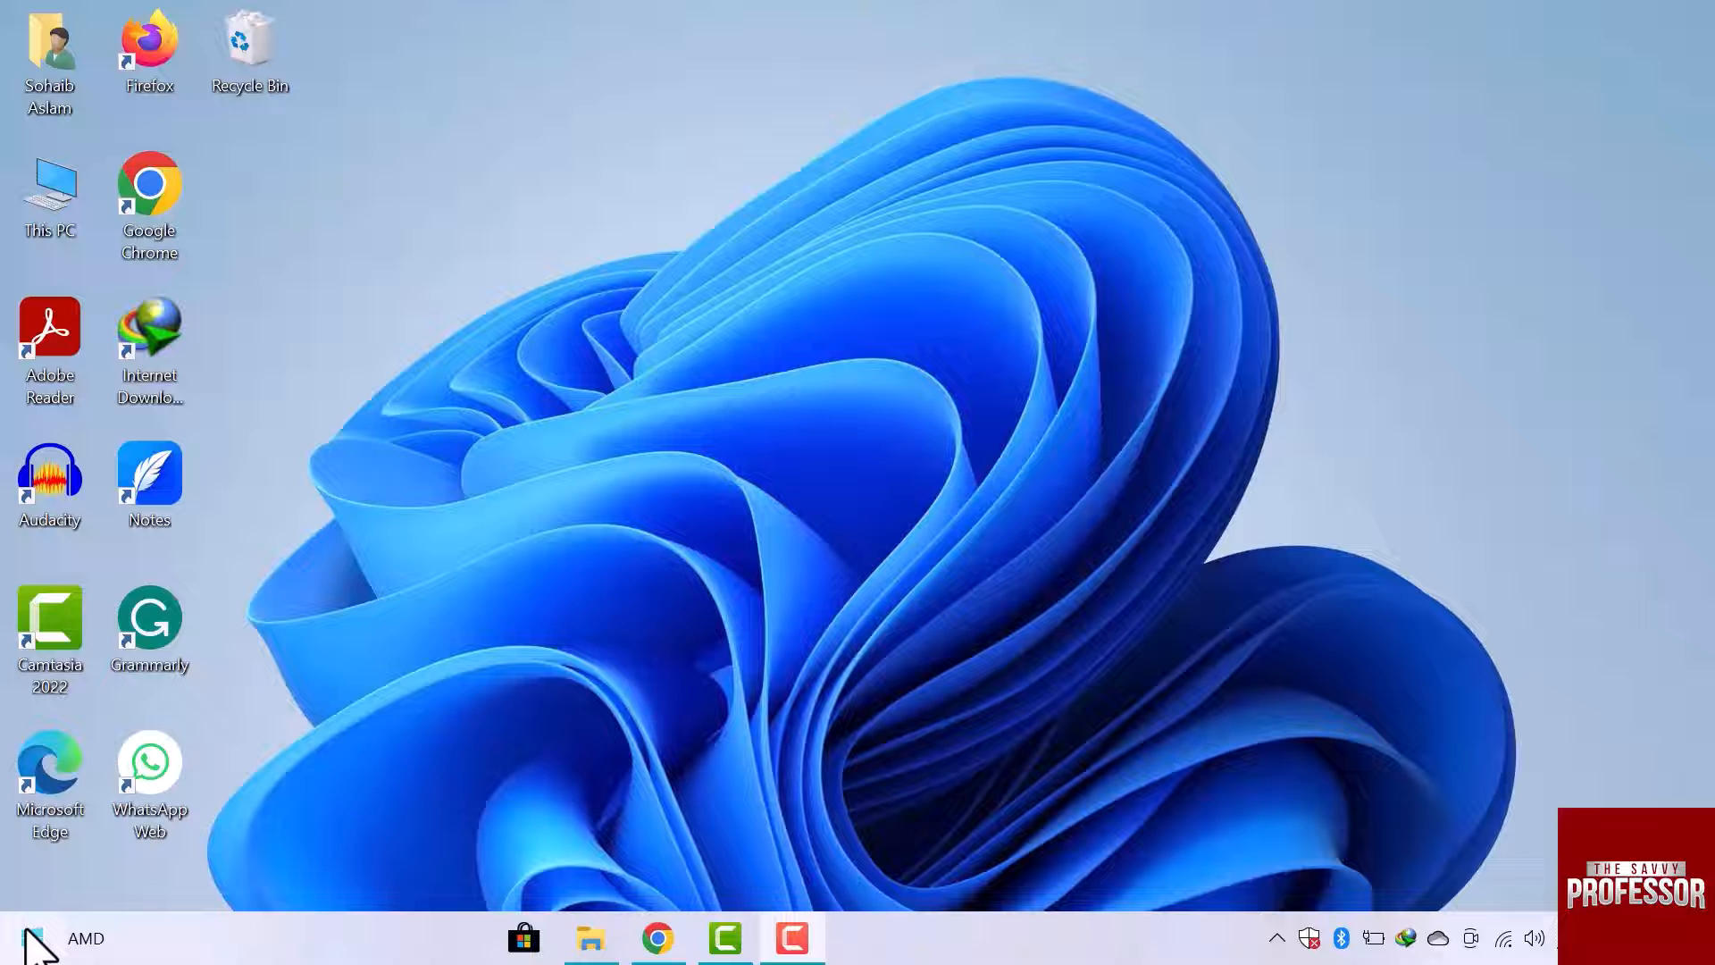
Launch Control Panel from the Windows System group in the Start menu's program list
left_click(21, 938)
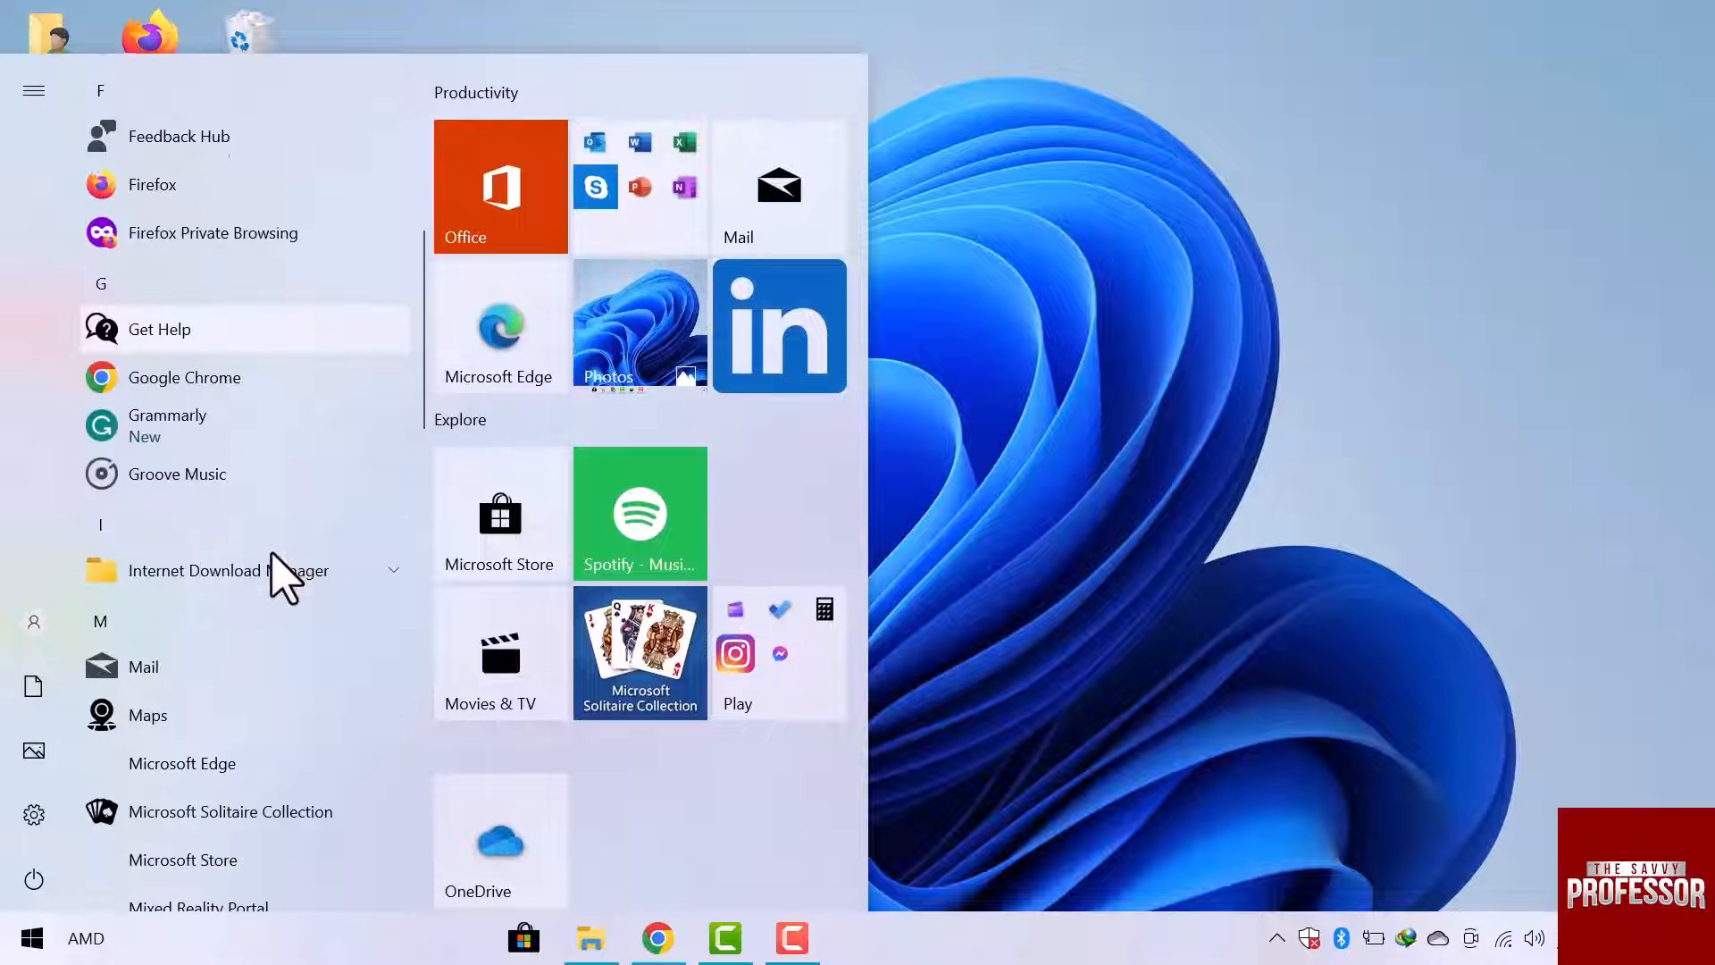
scroll("down", 3)
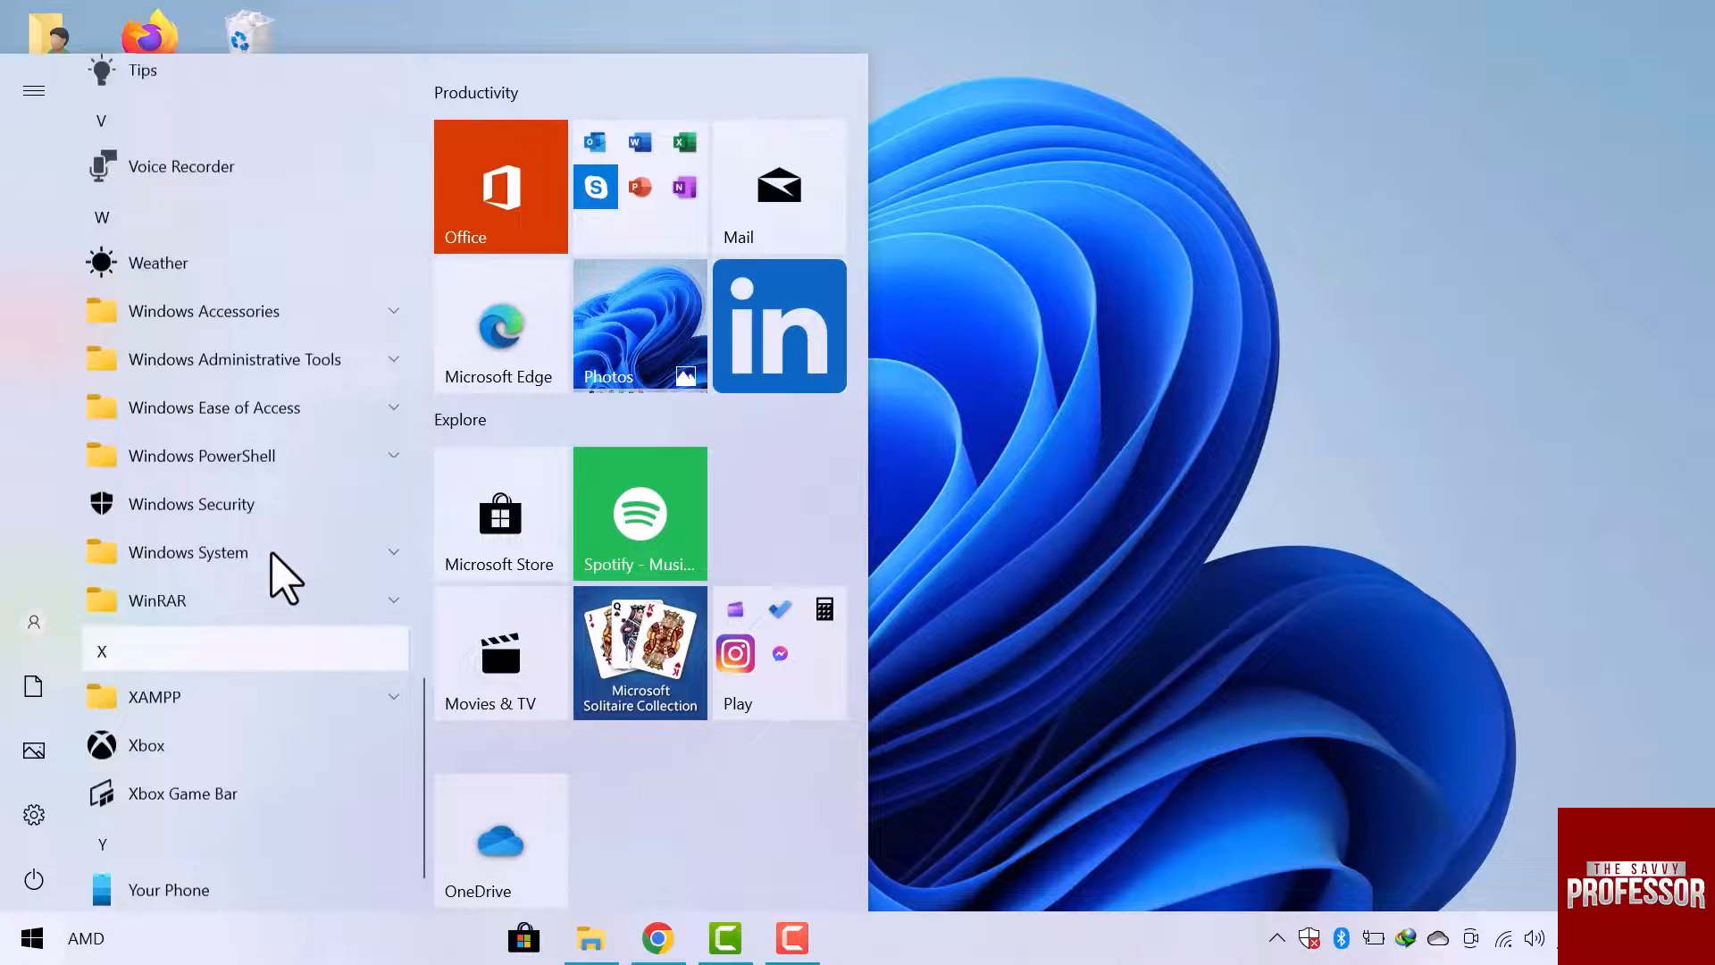
left_click(188, 552)
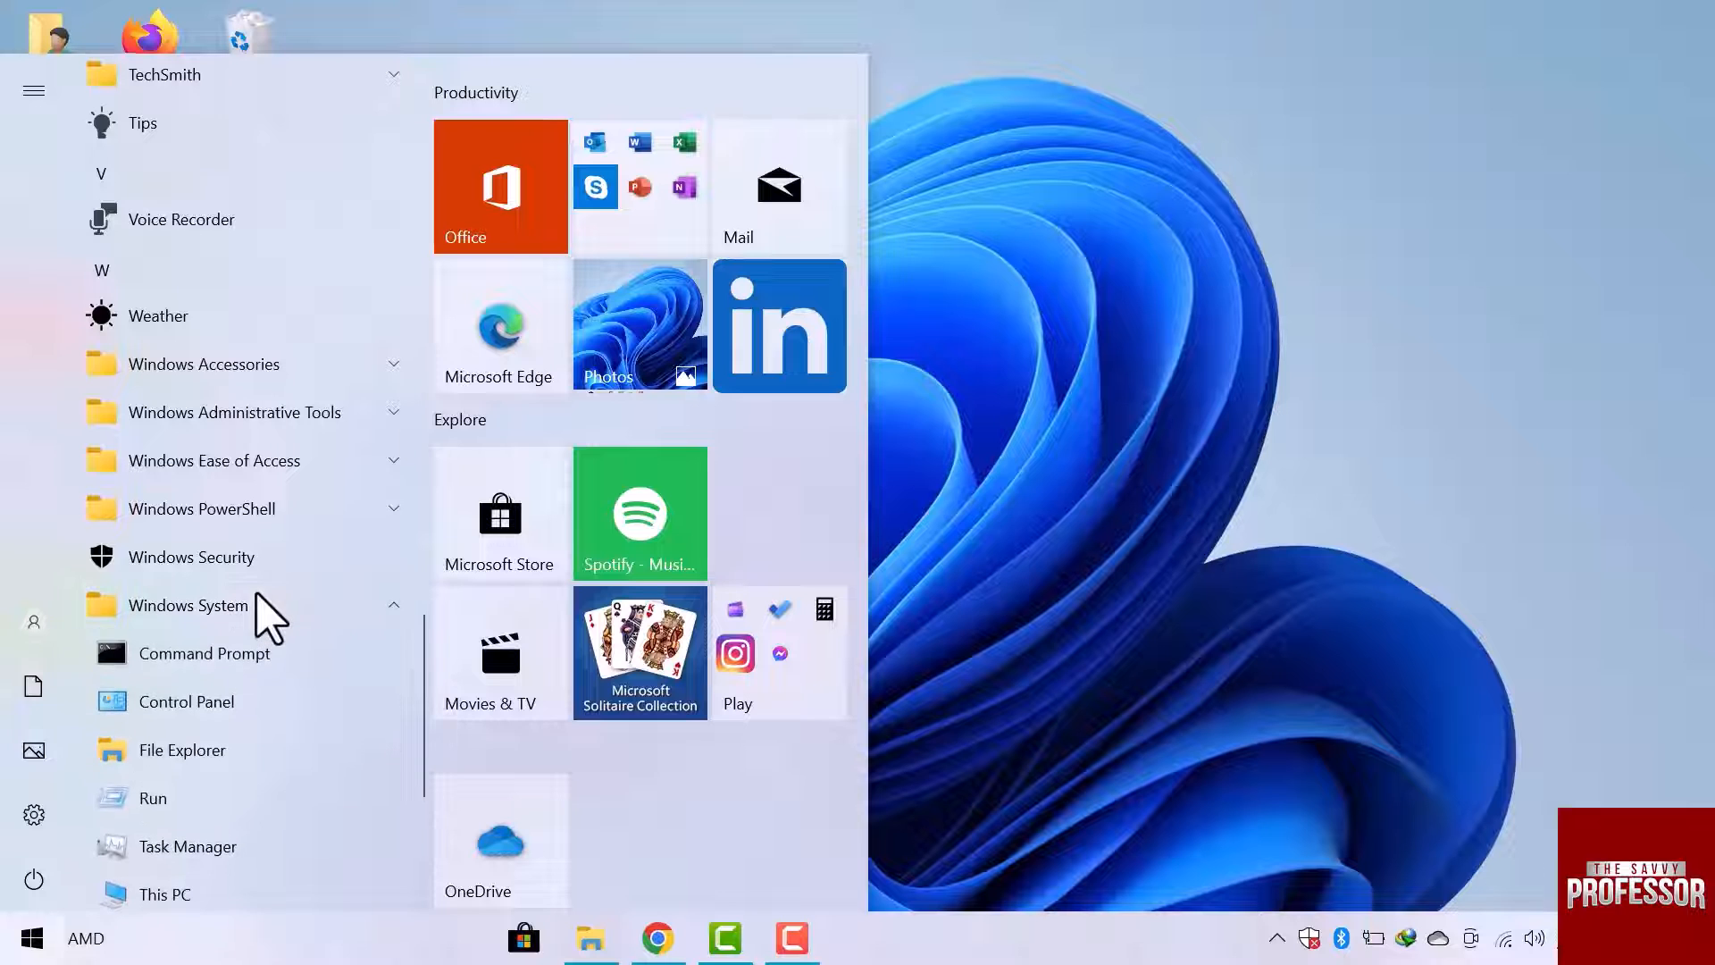
mouse_move(187, 700)
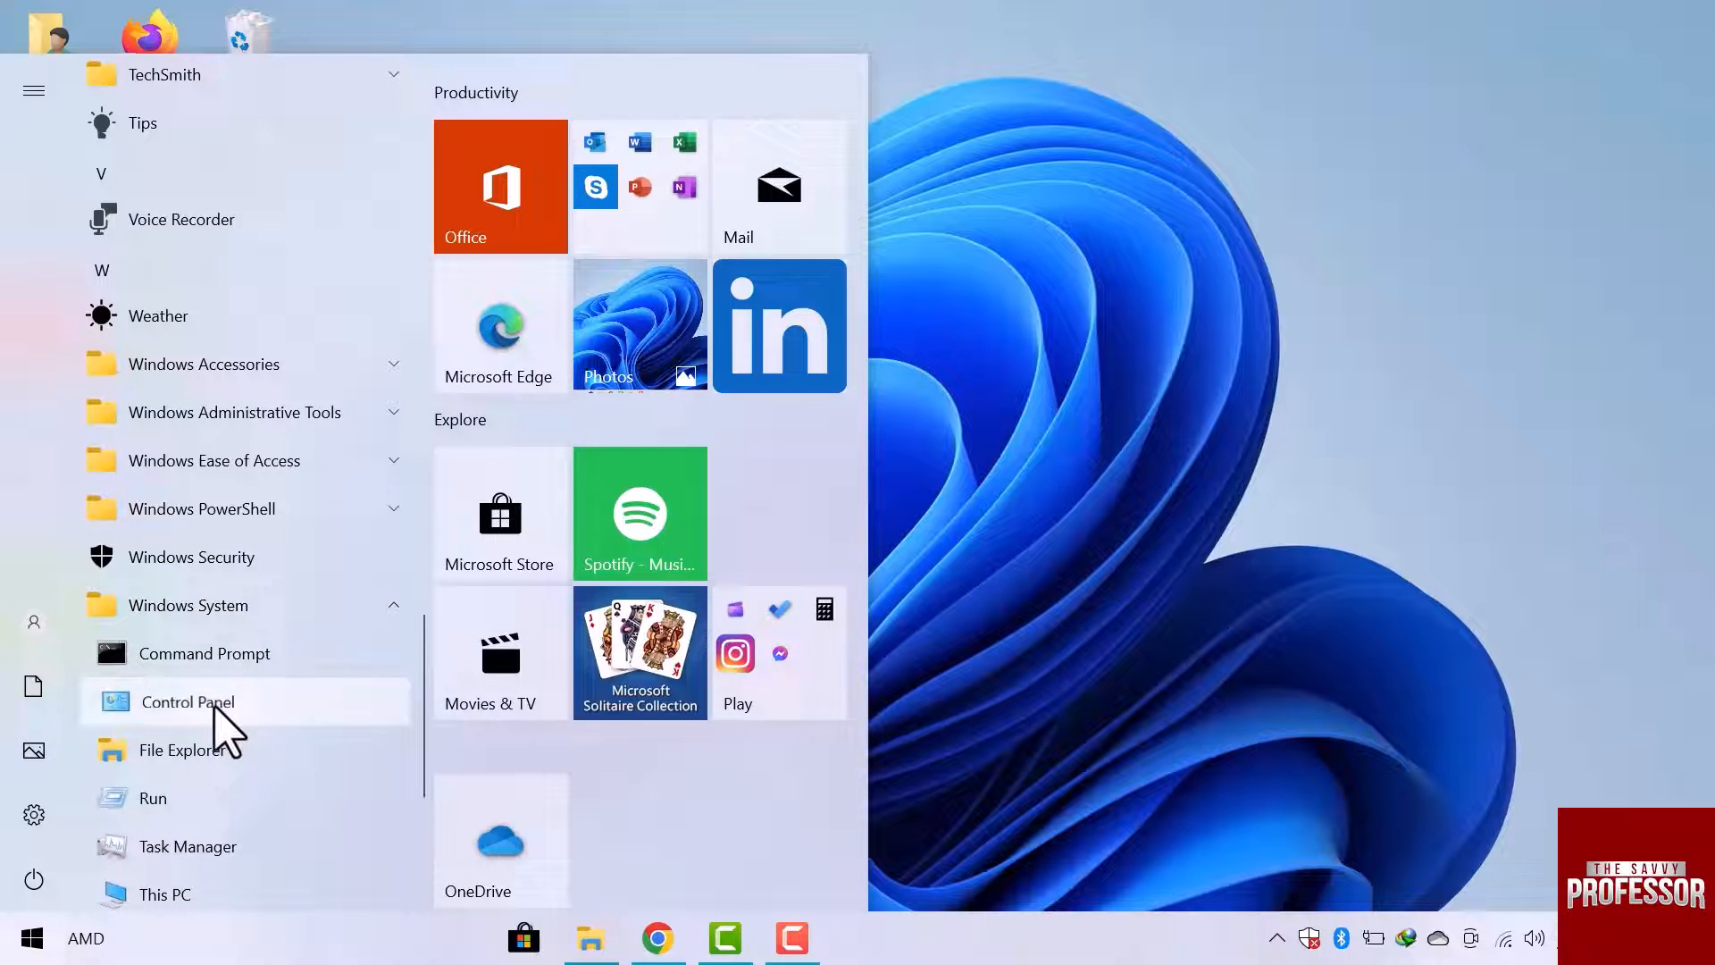
left_click(186, 700)
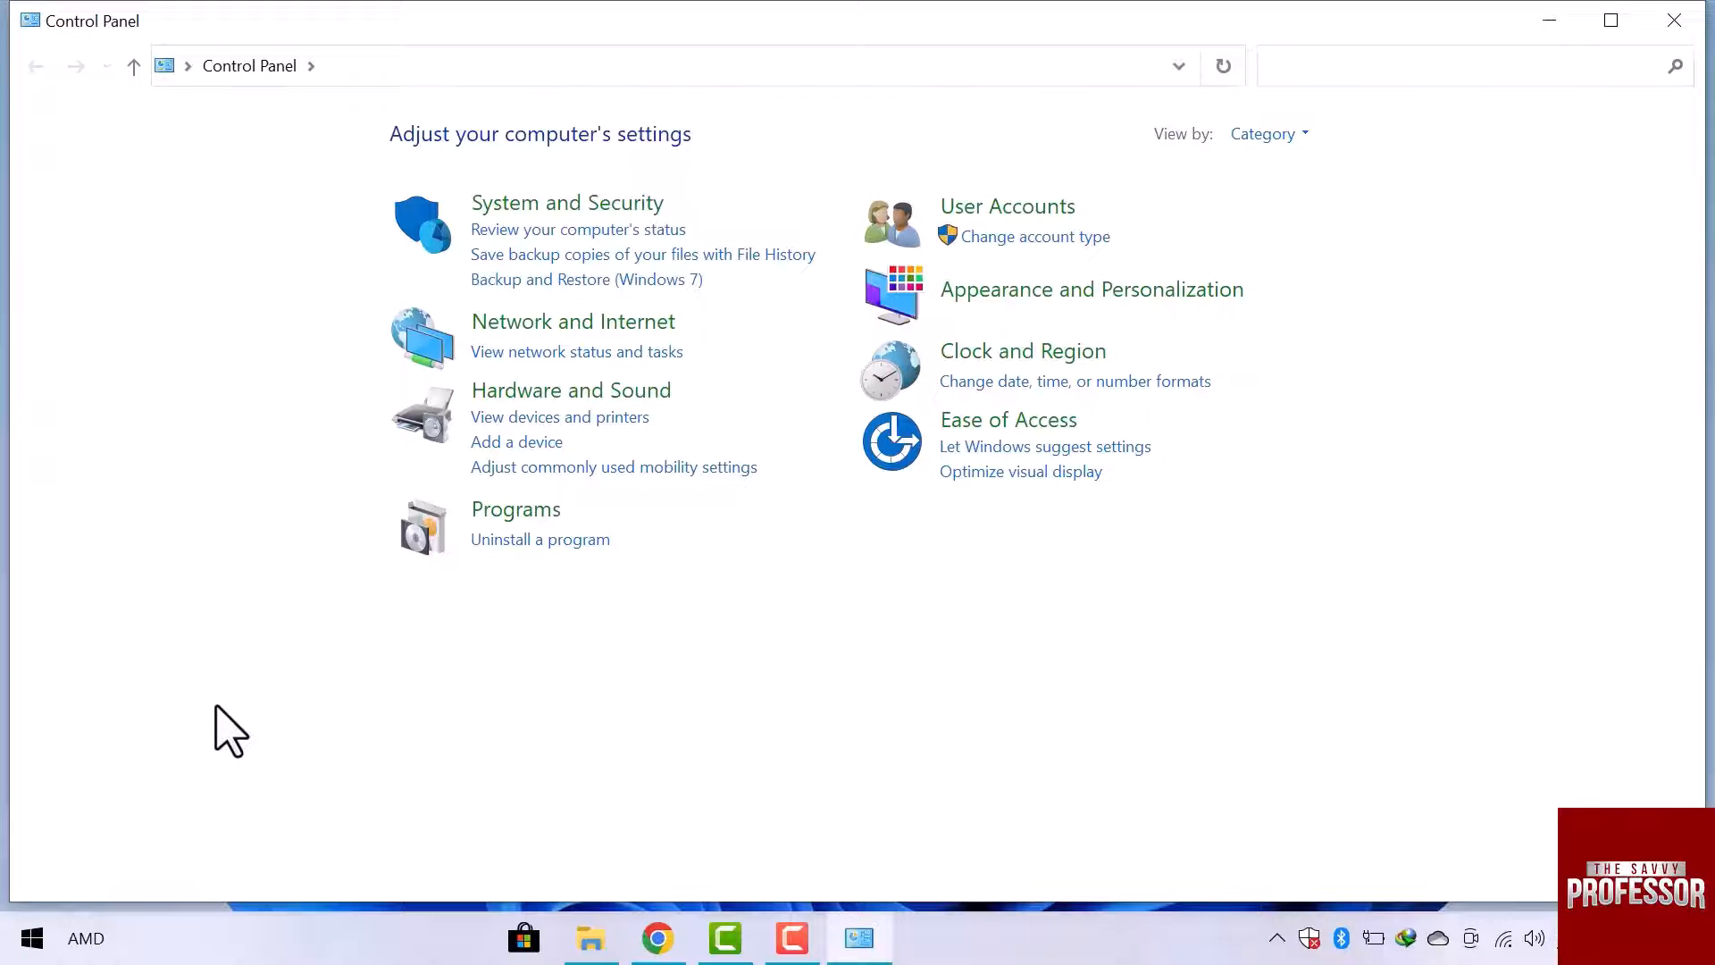
mouse_move(1630, 113)
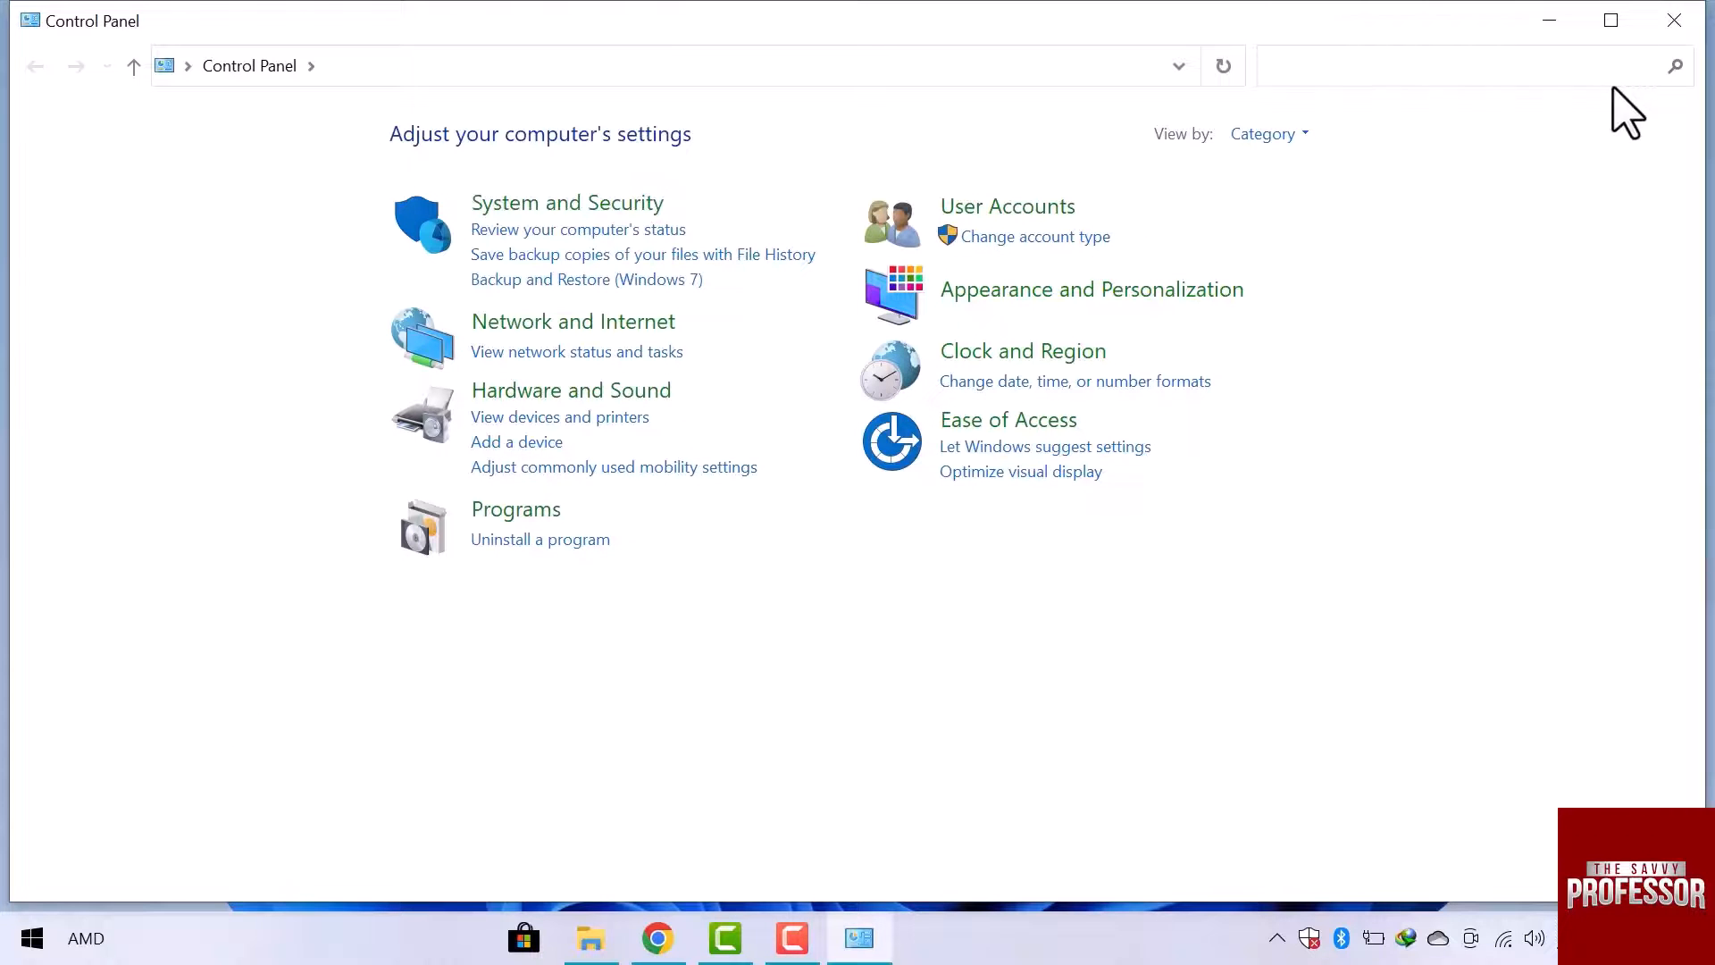
Close Control Panel, reopen it from This PC's address-bar location list, then close it again
left_click(1672, 20)
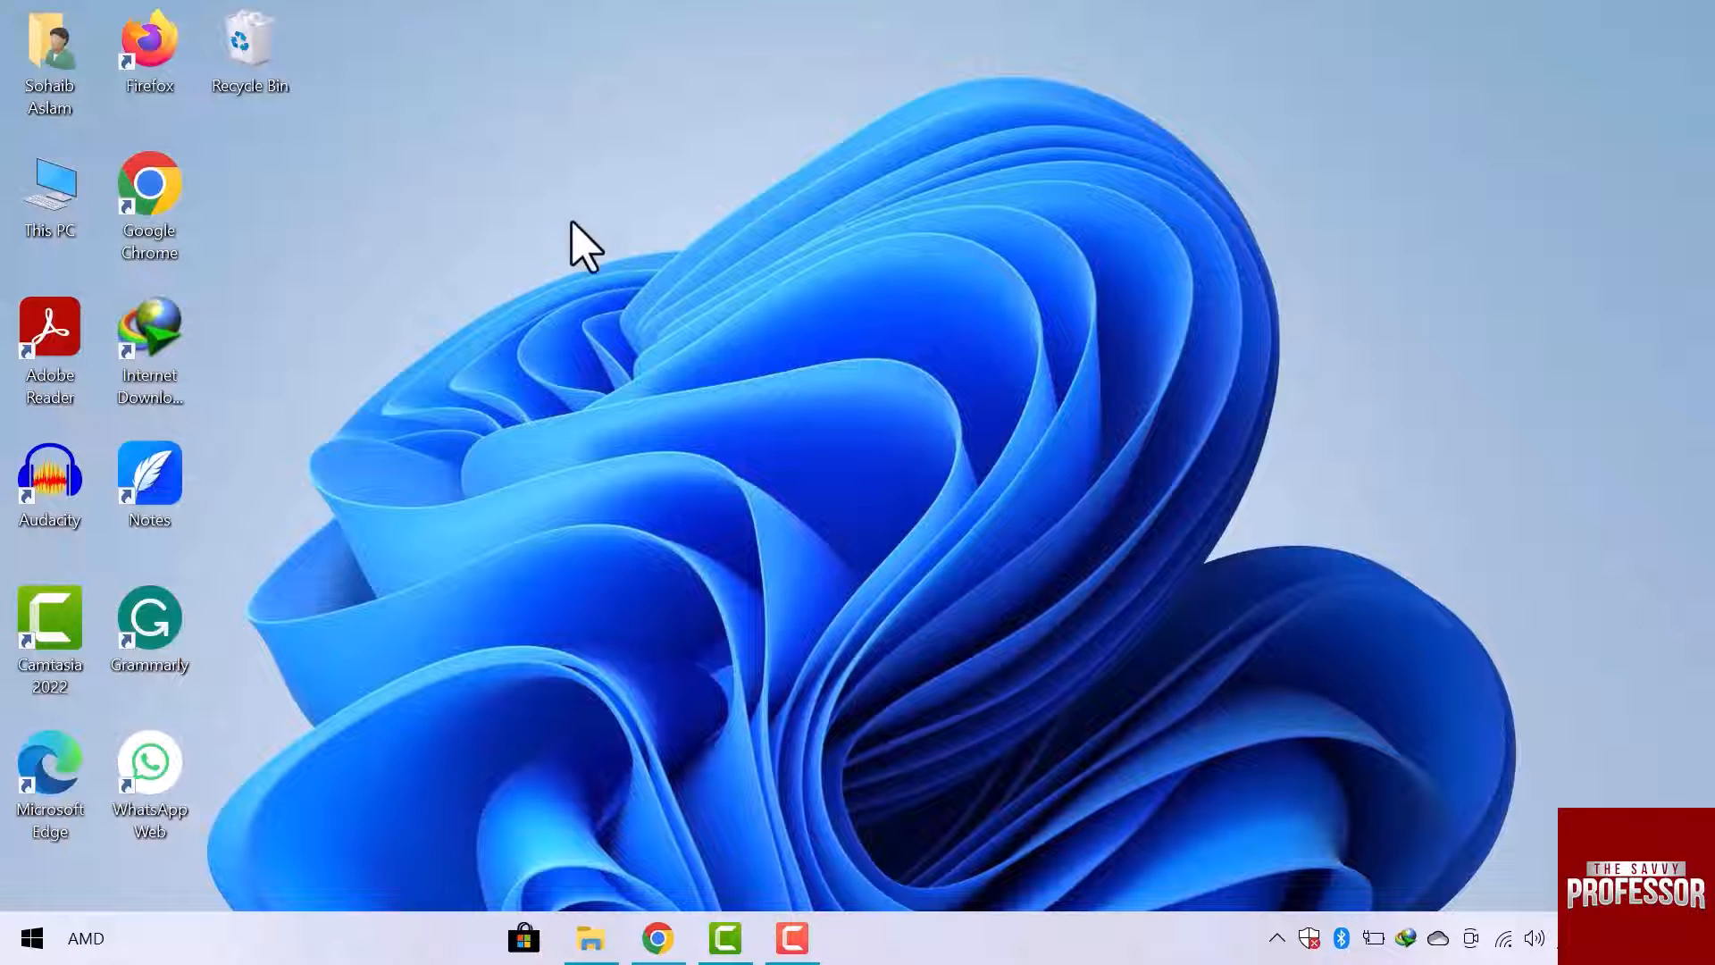
mouse_move(77, 207)
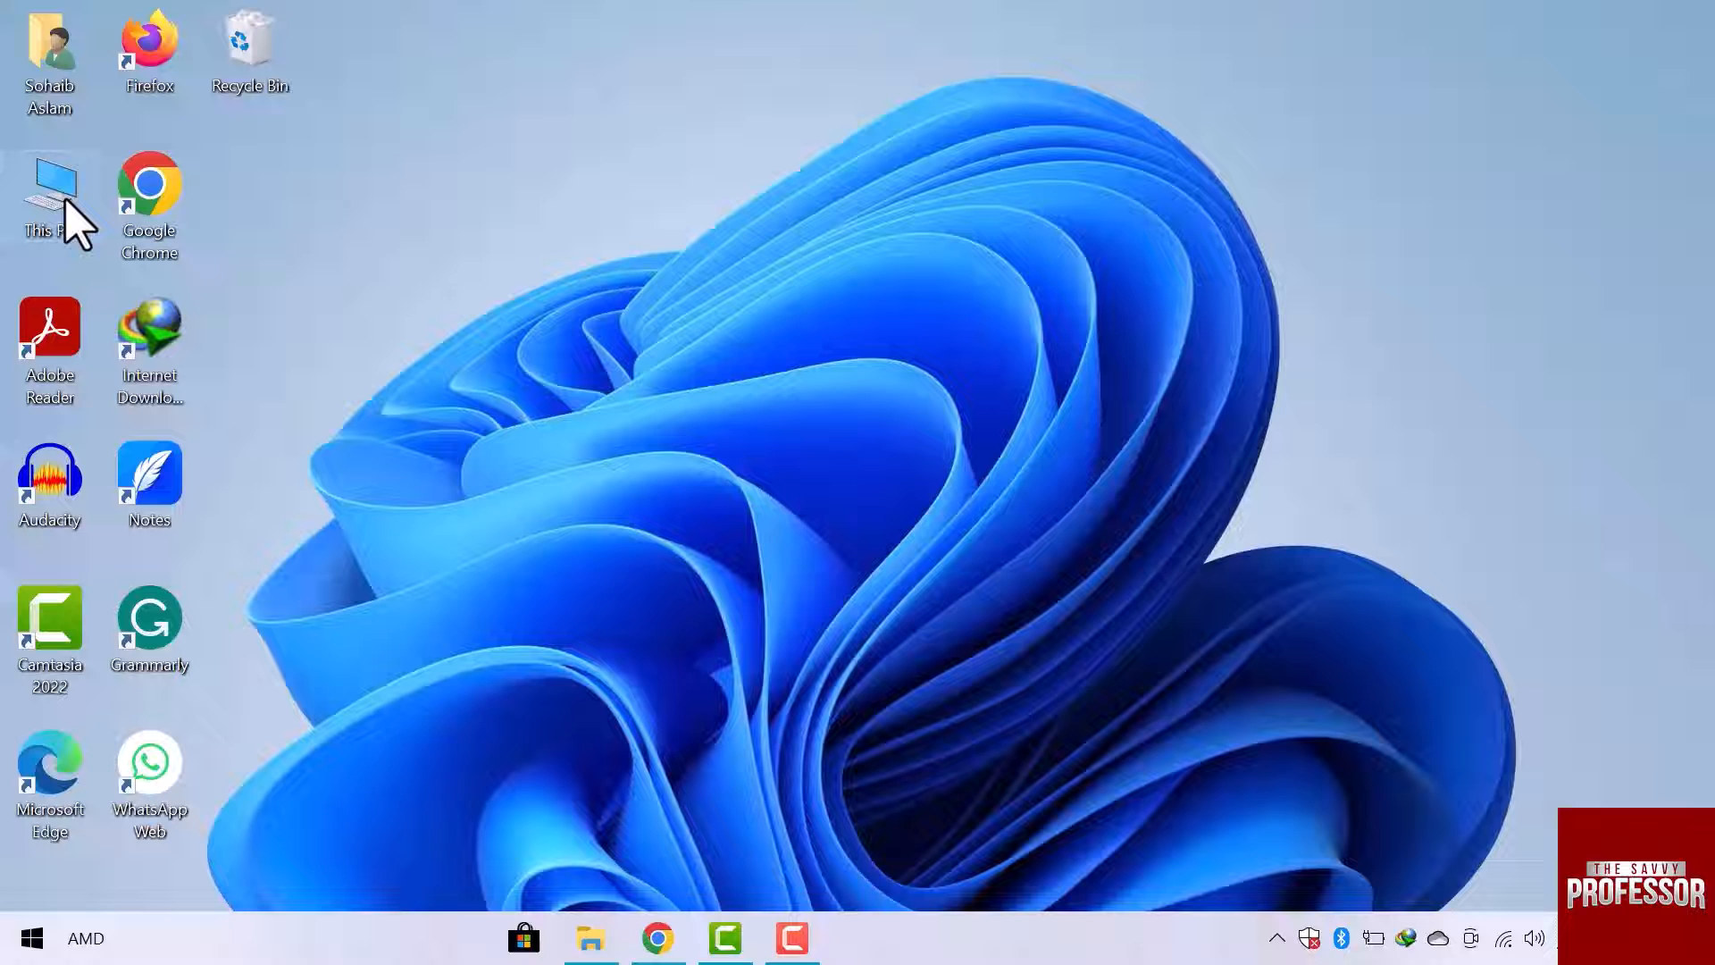
double_click(50, 204)
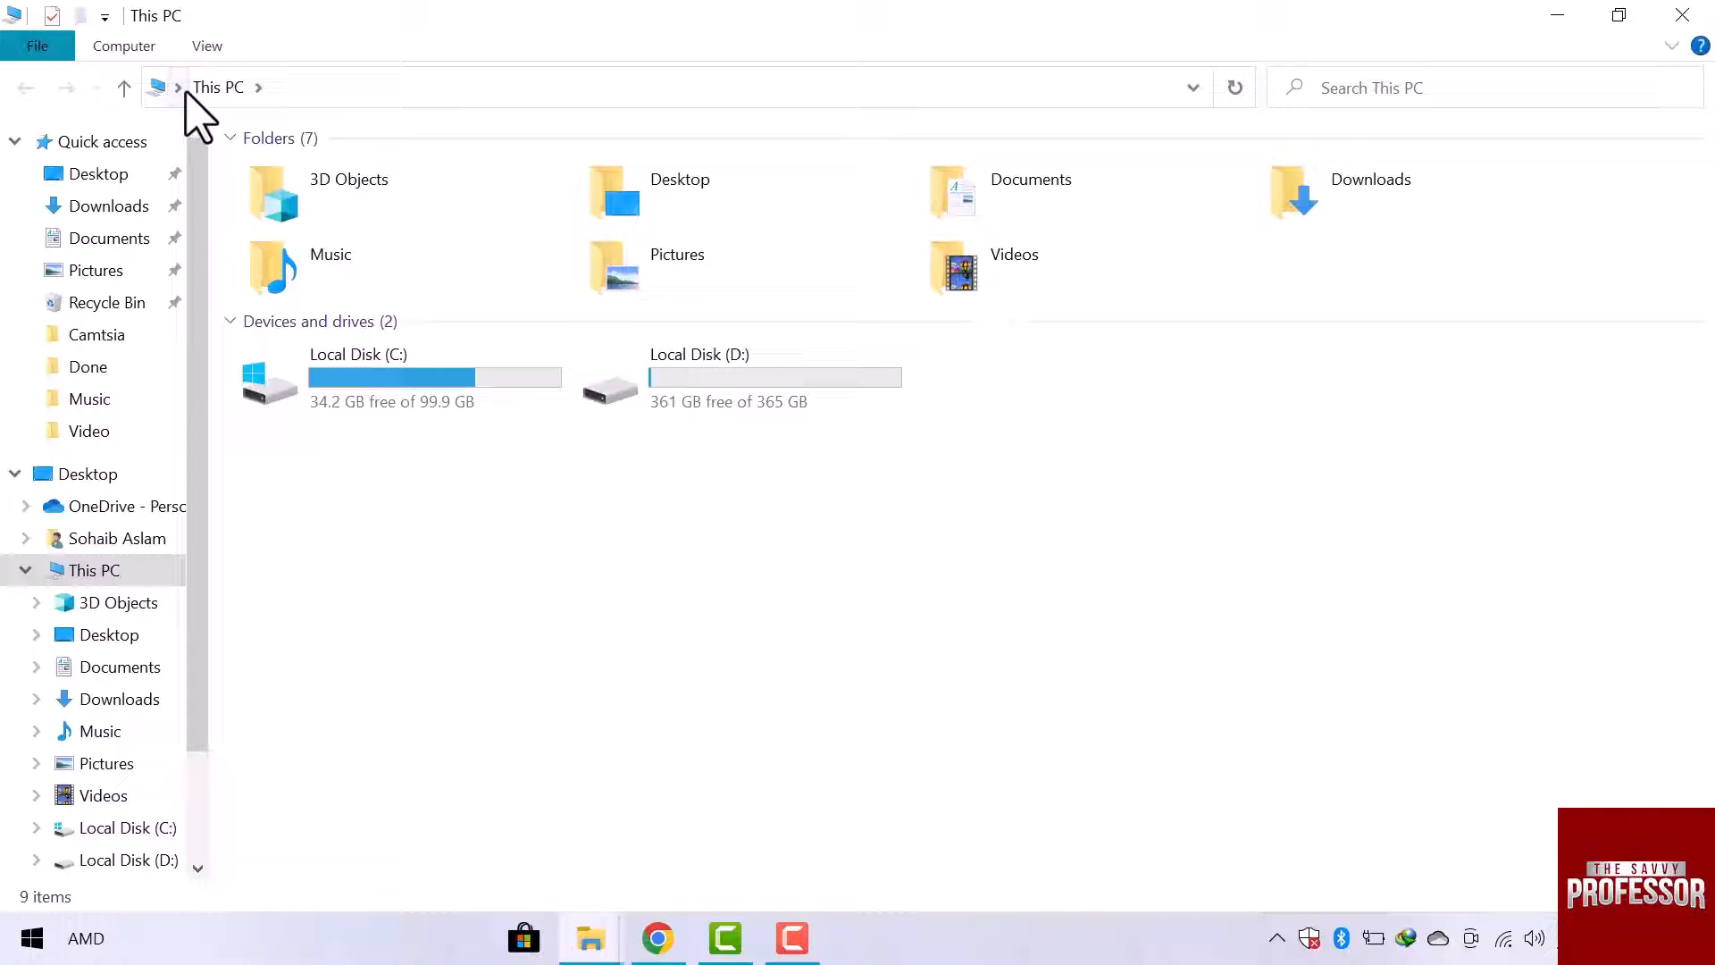
left_click(175, 87)
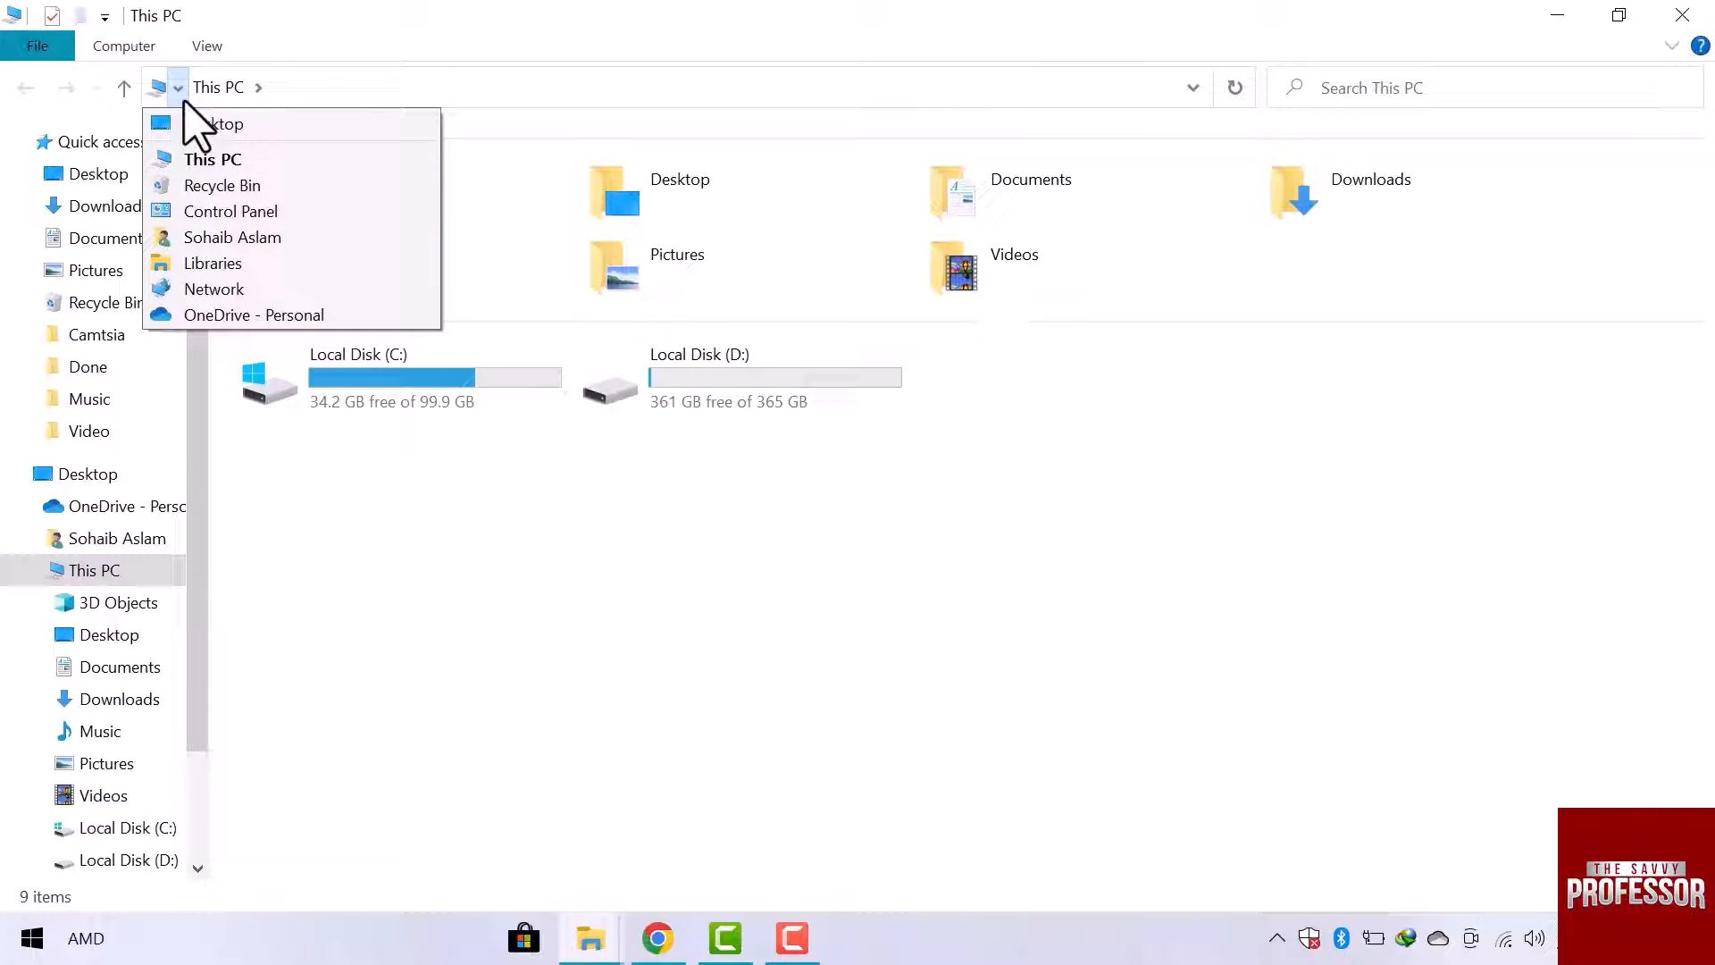
left_click(230, 211)
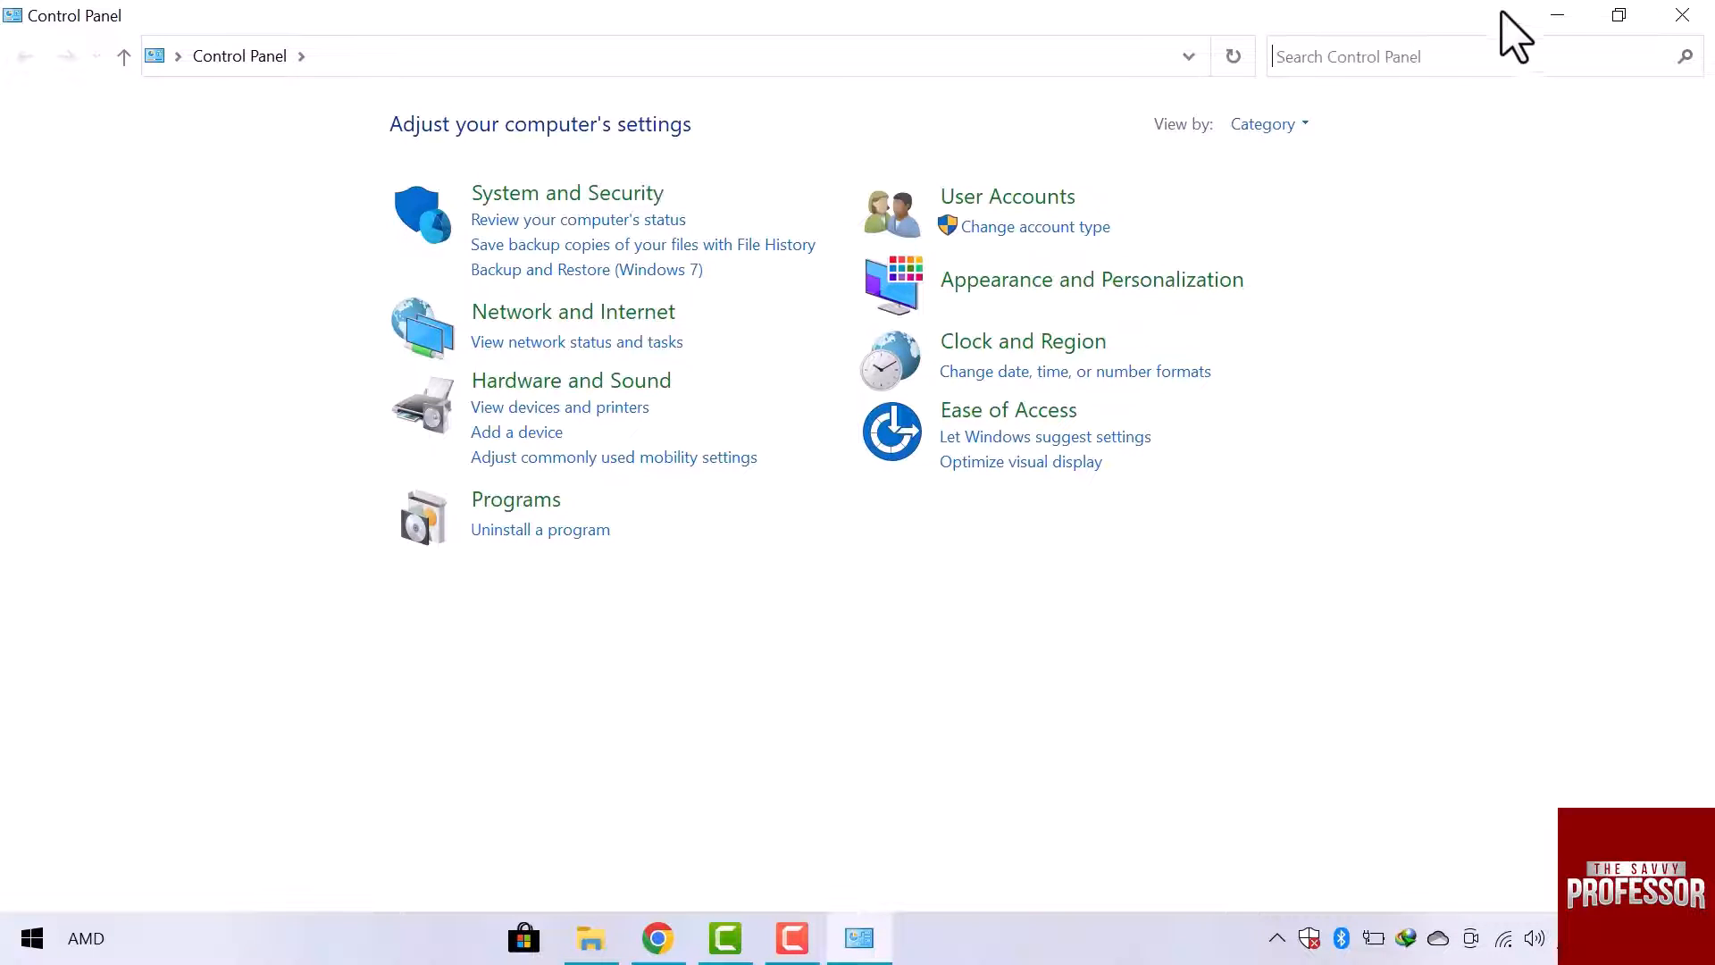
left_click(1683, 16)
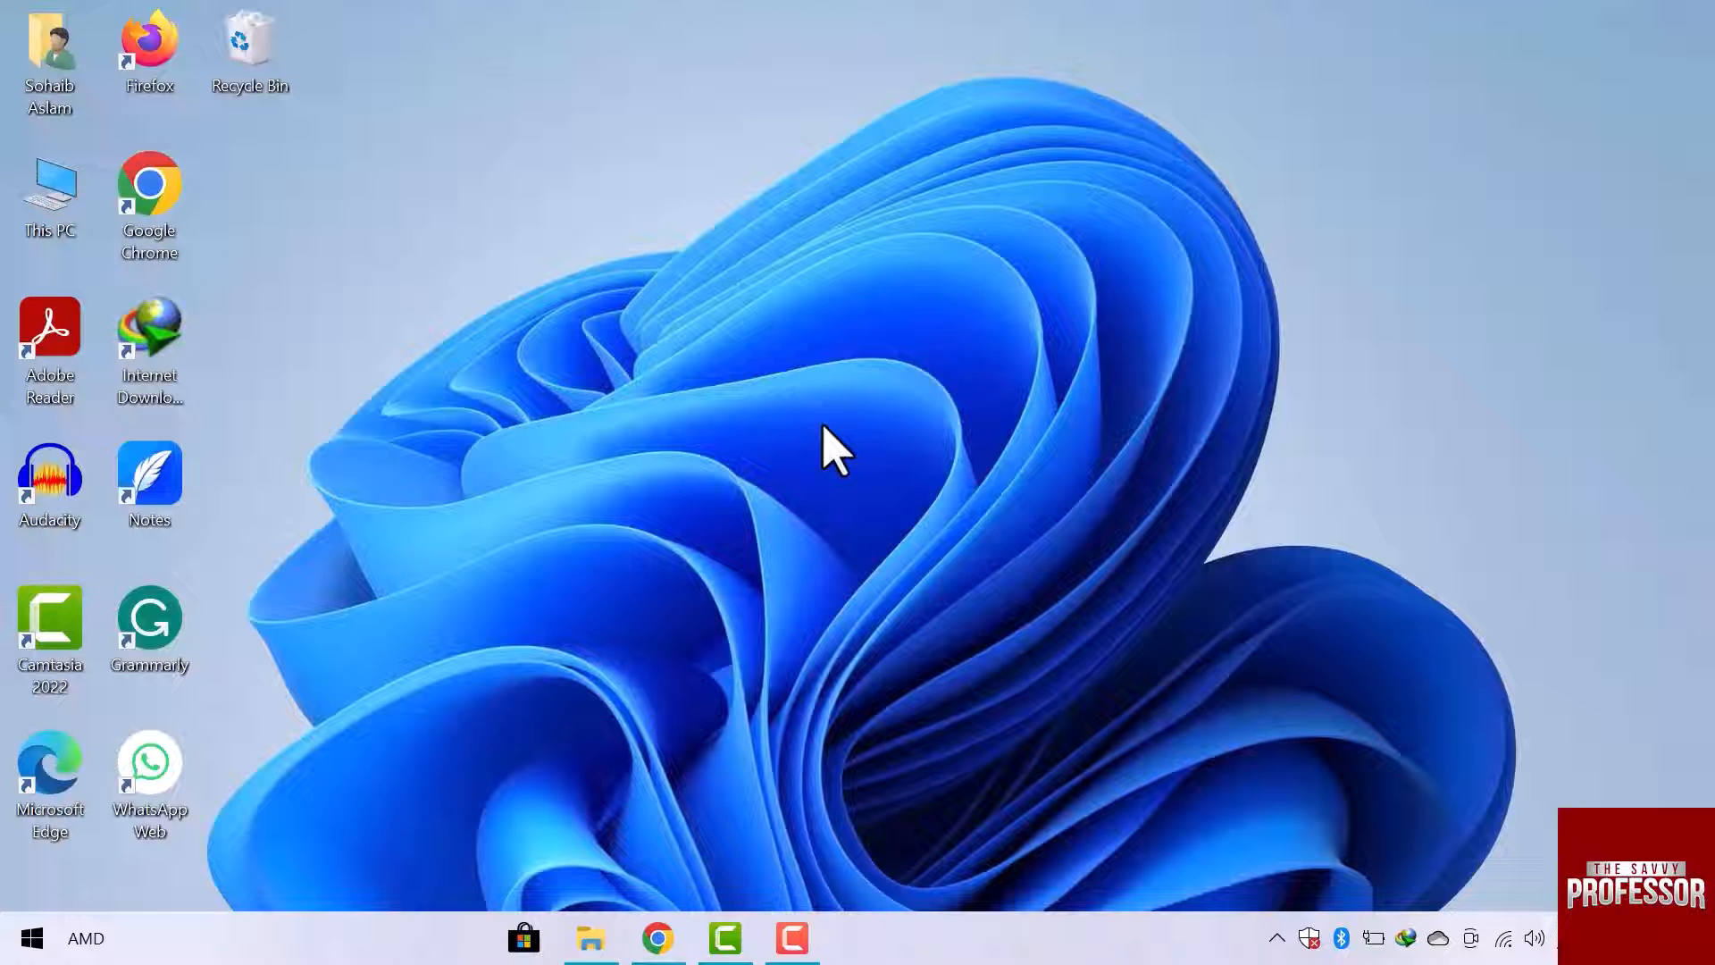
mouse_move(27, 943)
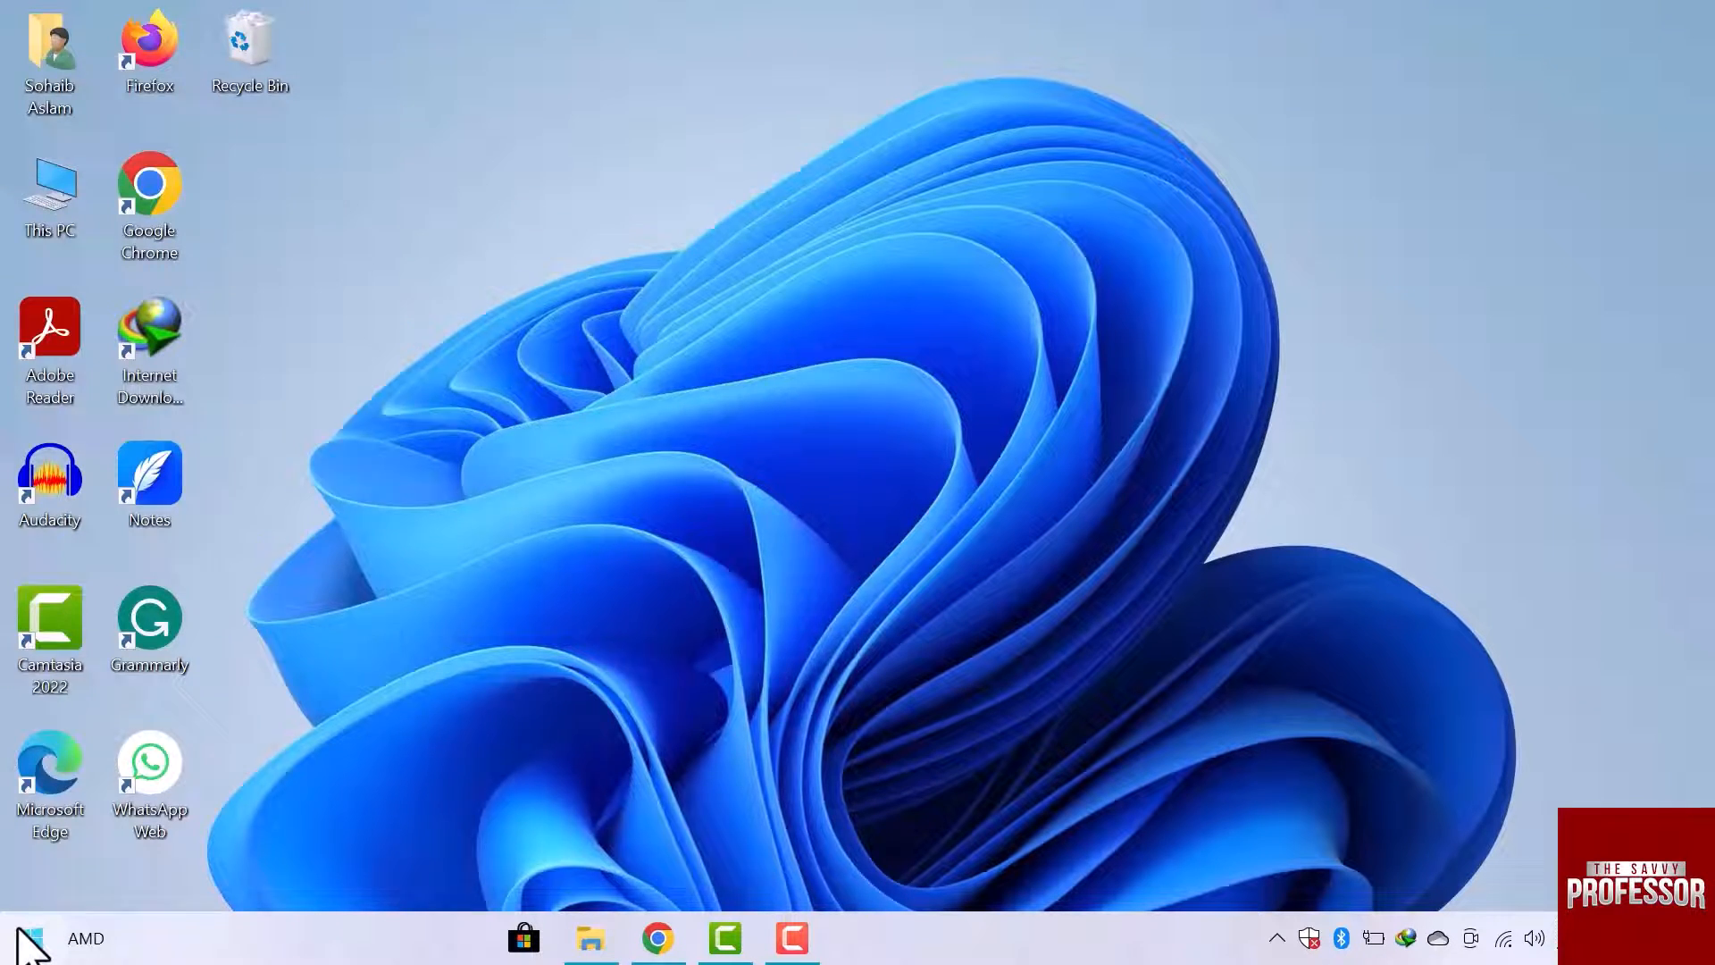
Go to the Personalization settings in Windows Settings
left_click(31, 938)
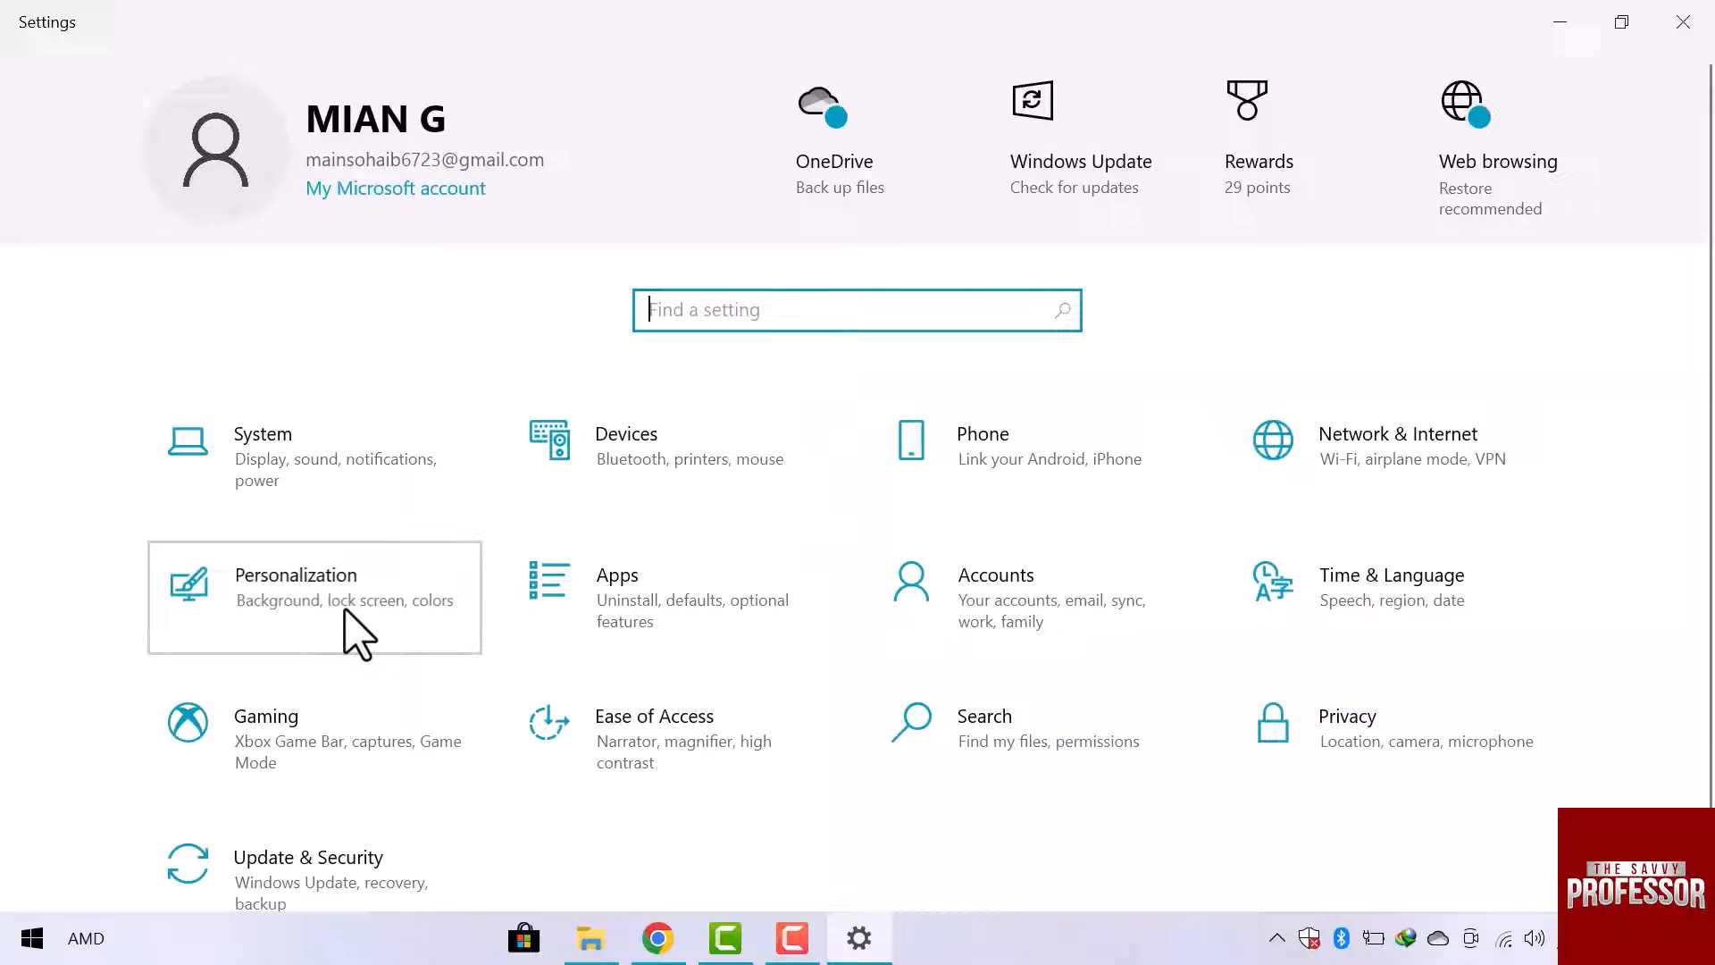
left_click(314, 596)
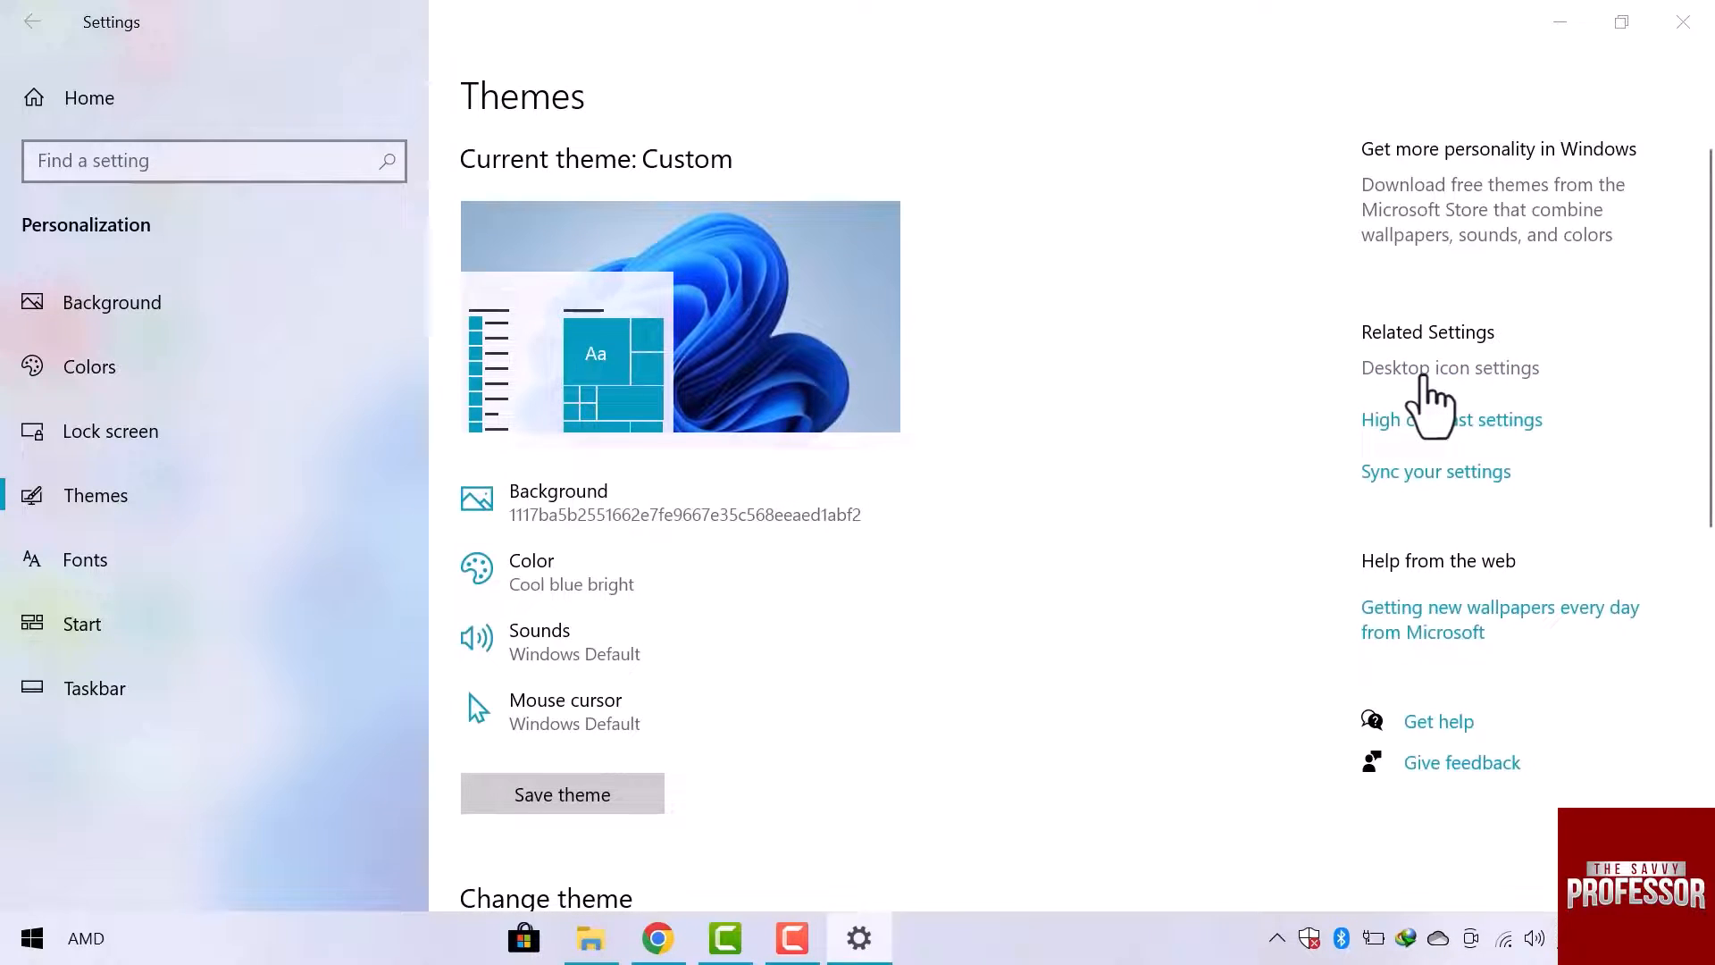
Enable the Control Panel desktop icon in Desktop Icon Settings and apply the change
left_click(1448, 368)
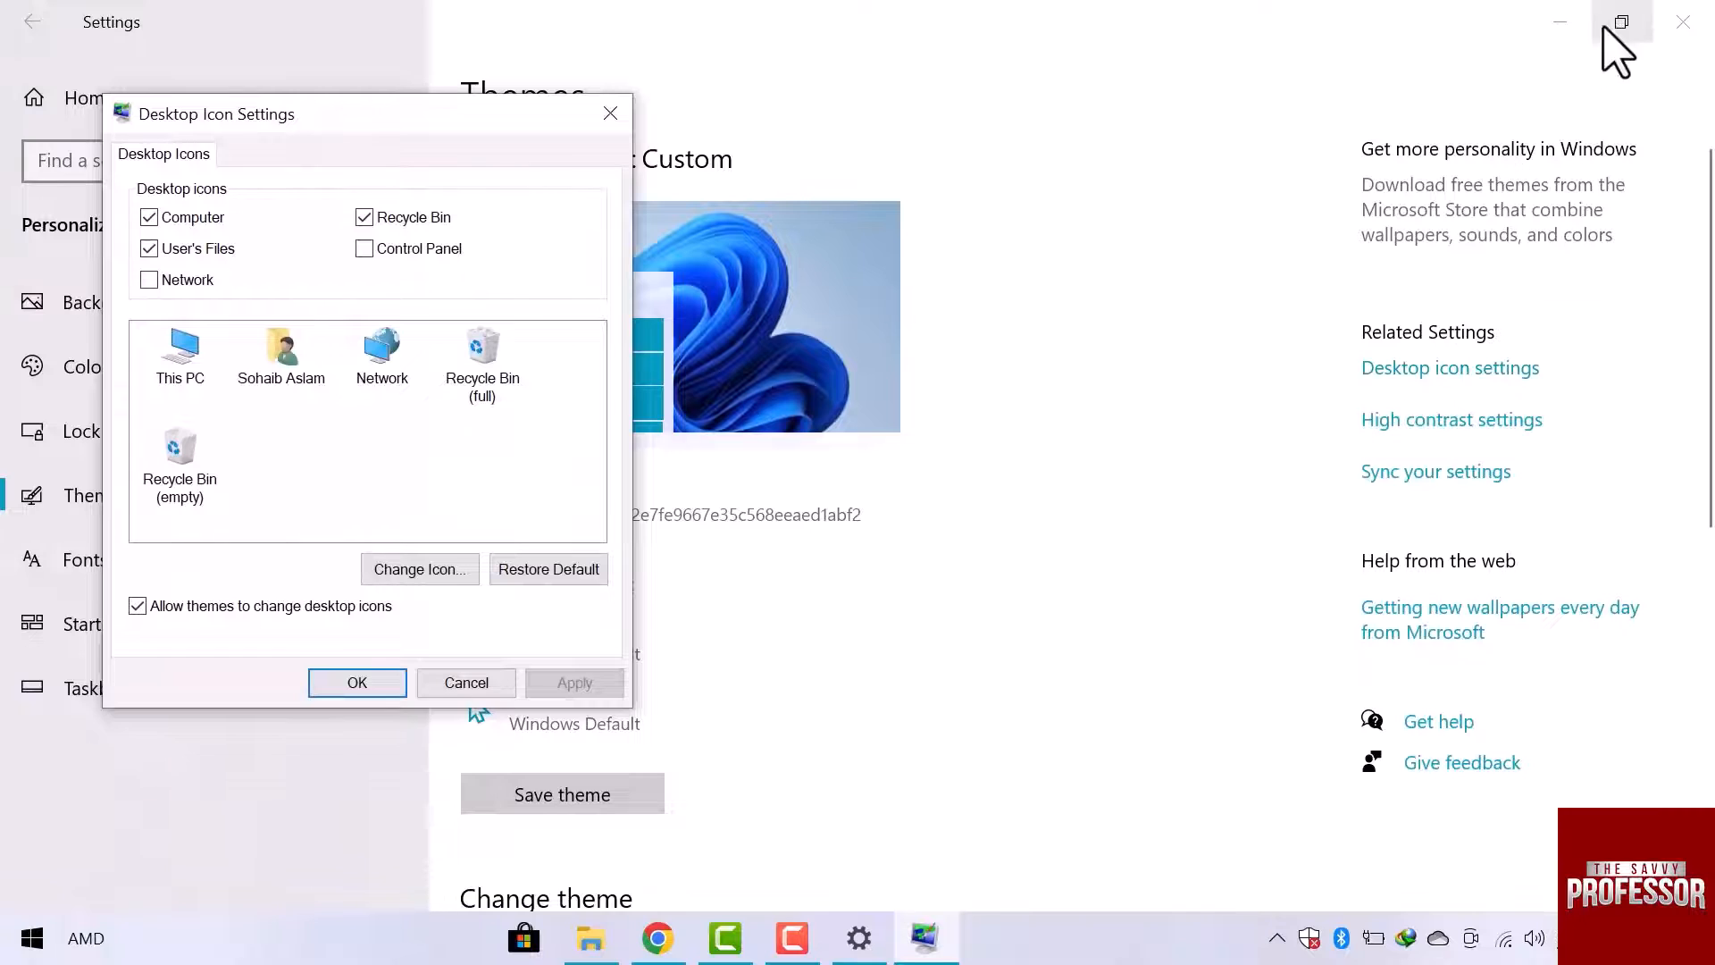
left_click(1622, 22)
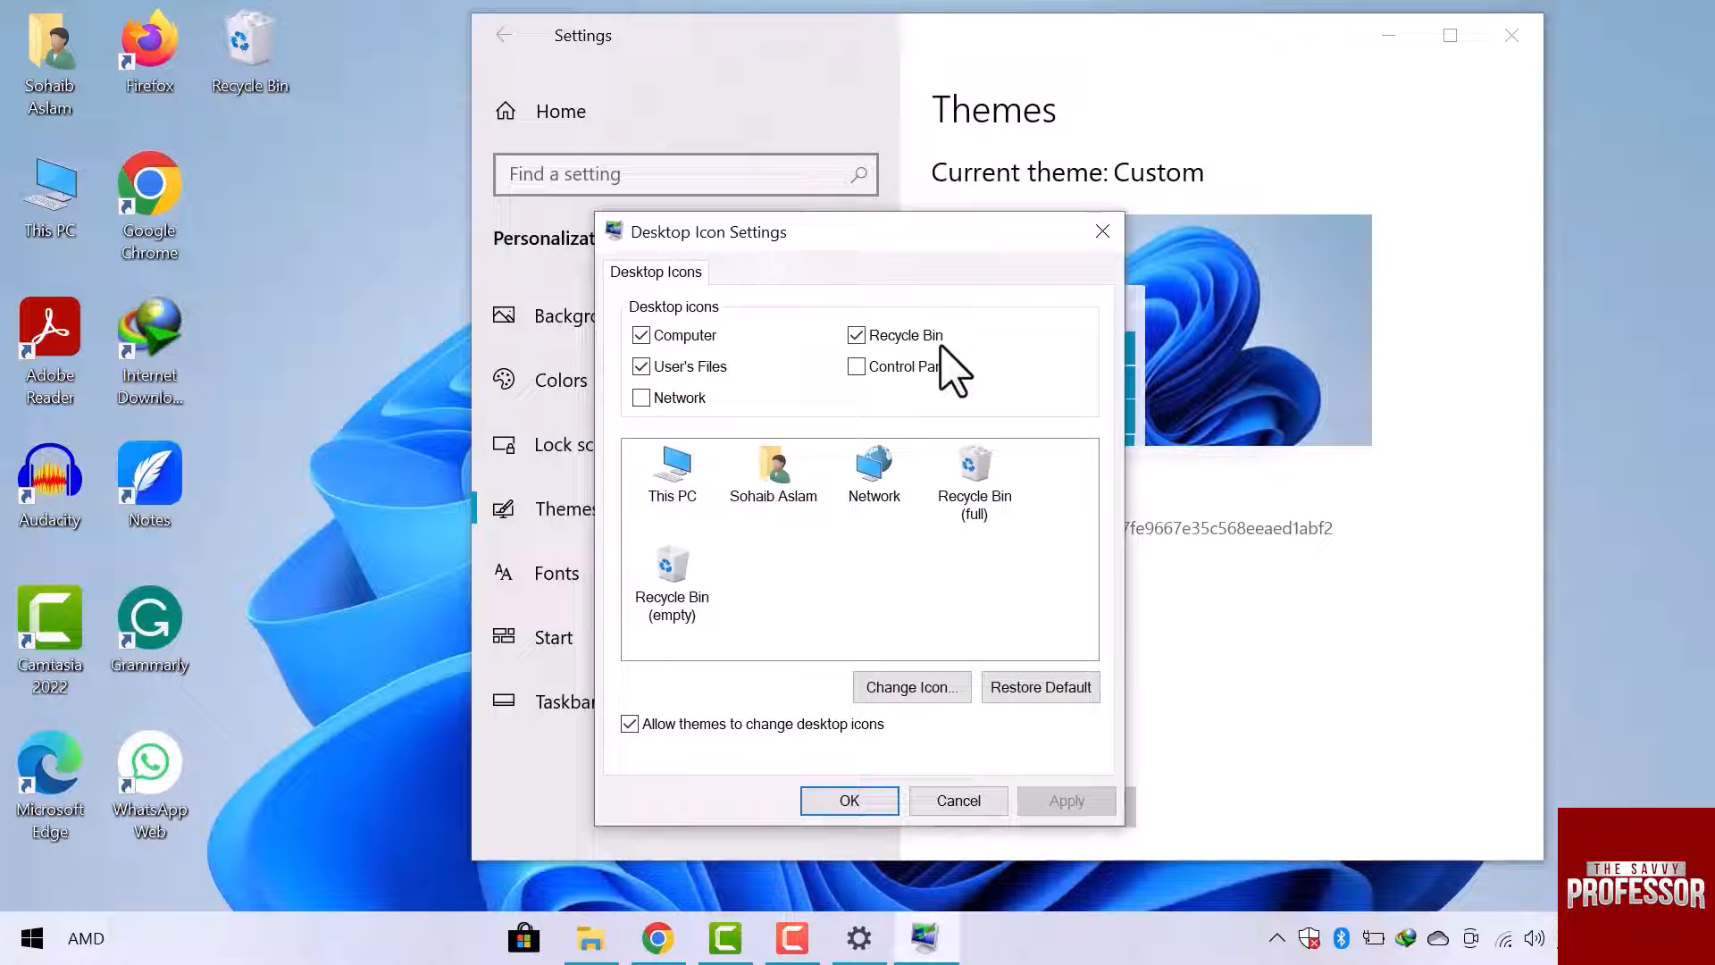
left_click(858, 365)
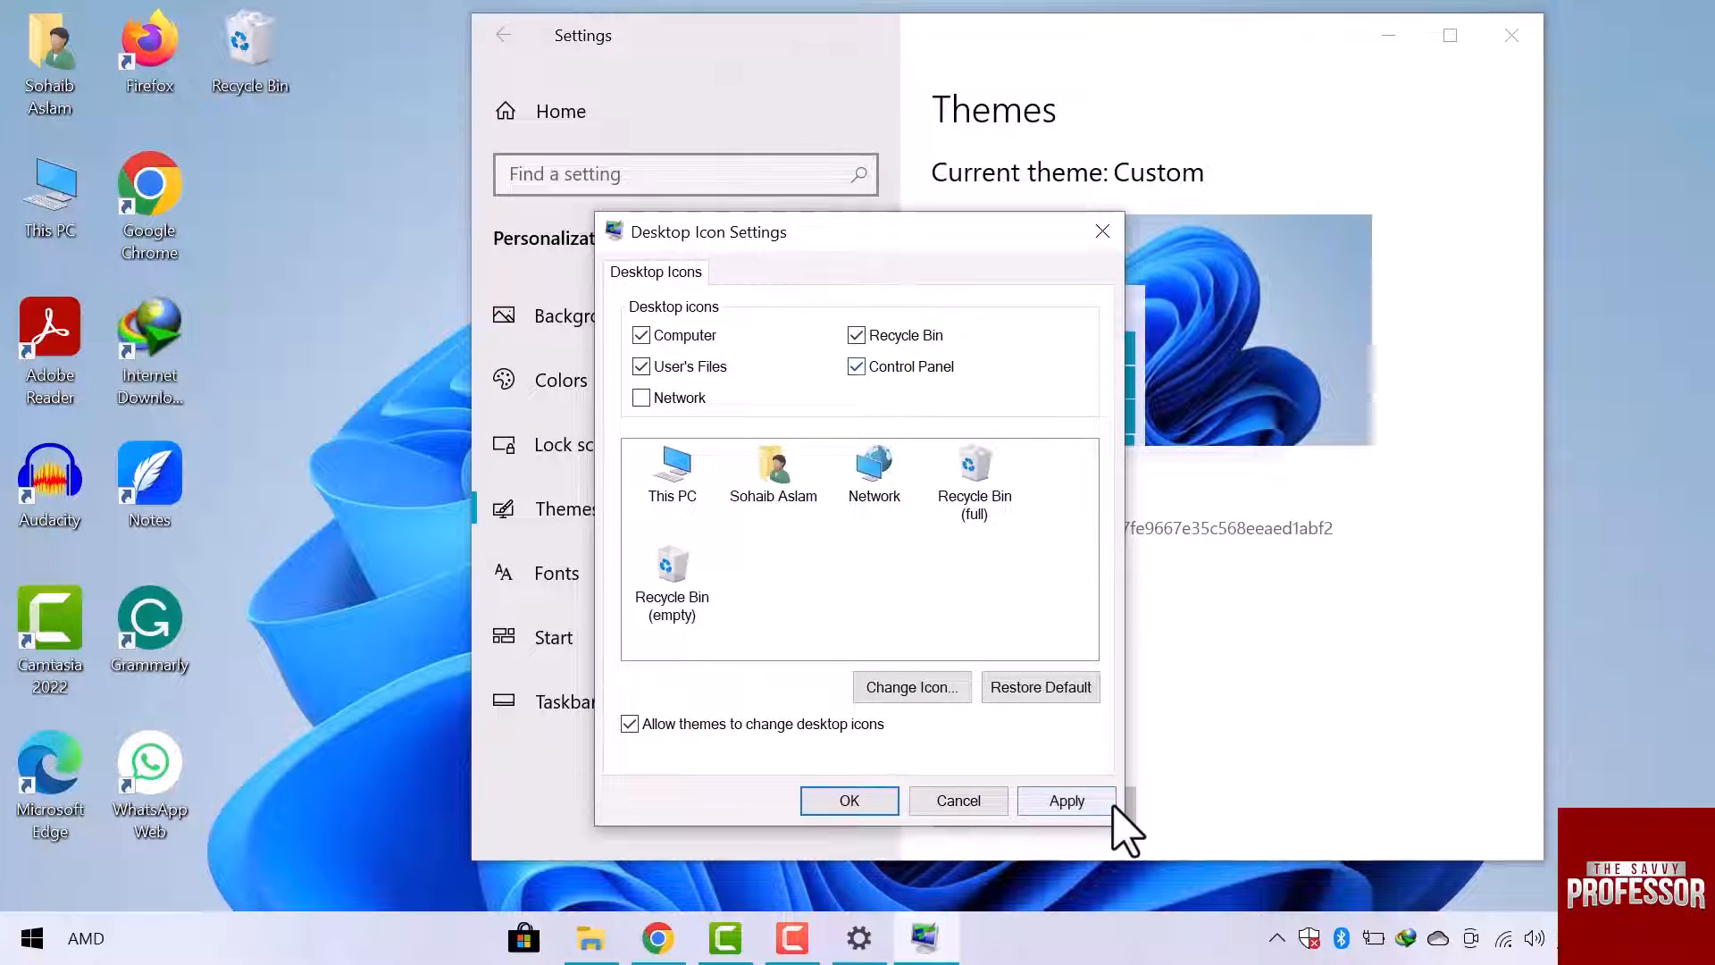
left_click(1064, 800)
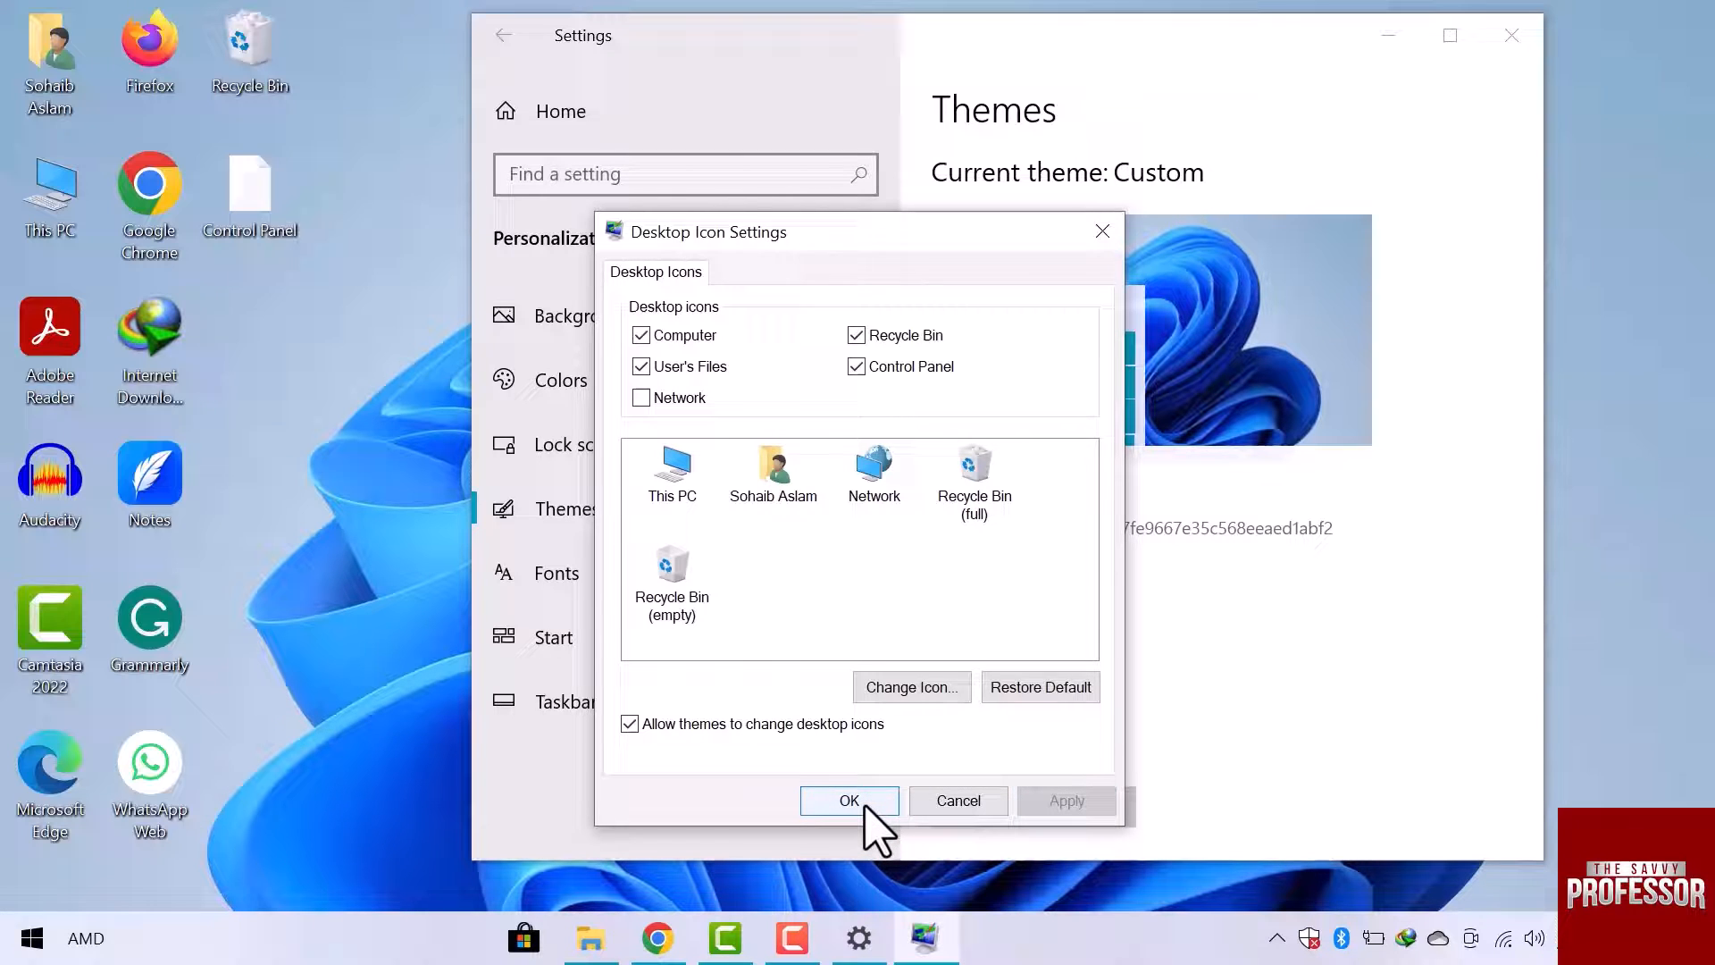
left_click(848, 801)
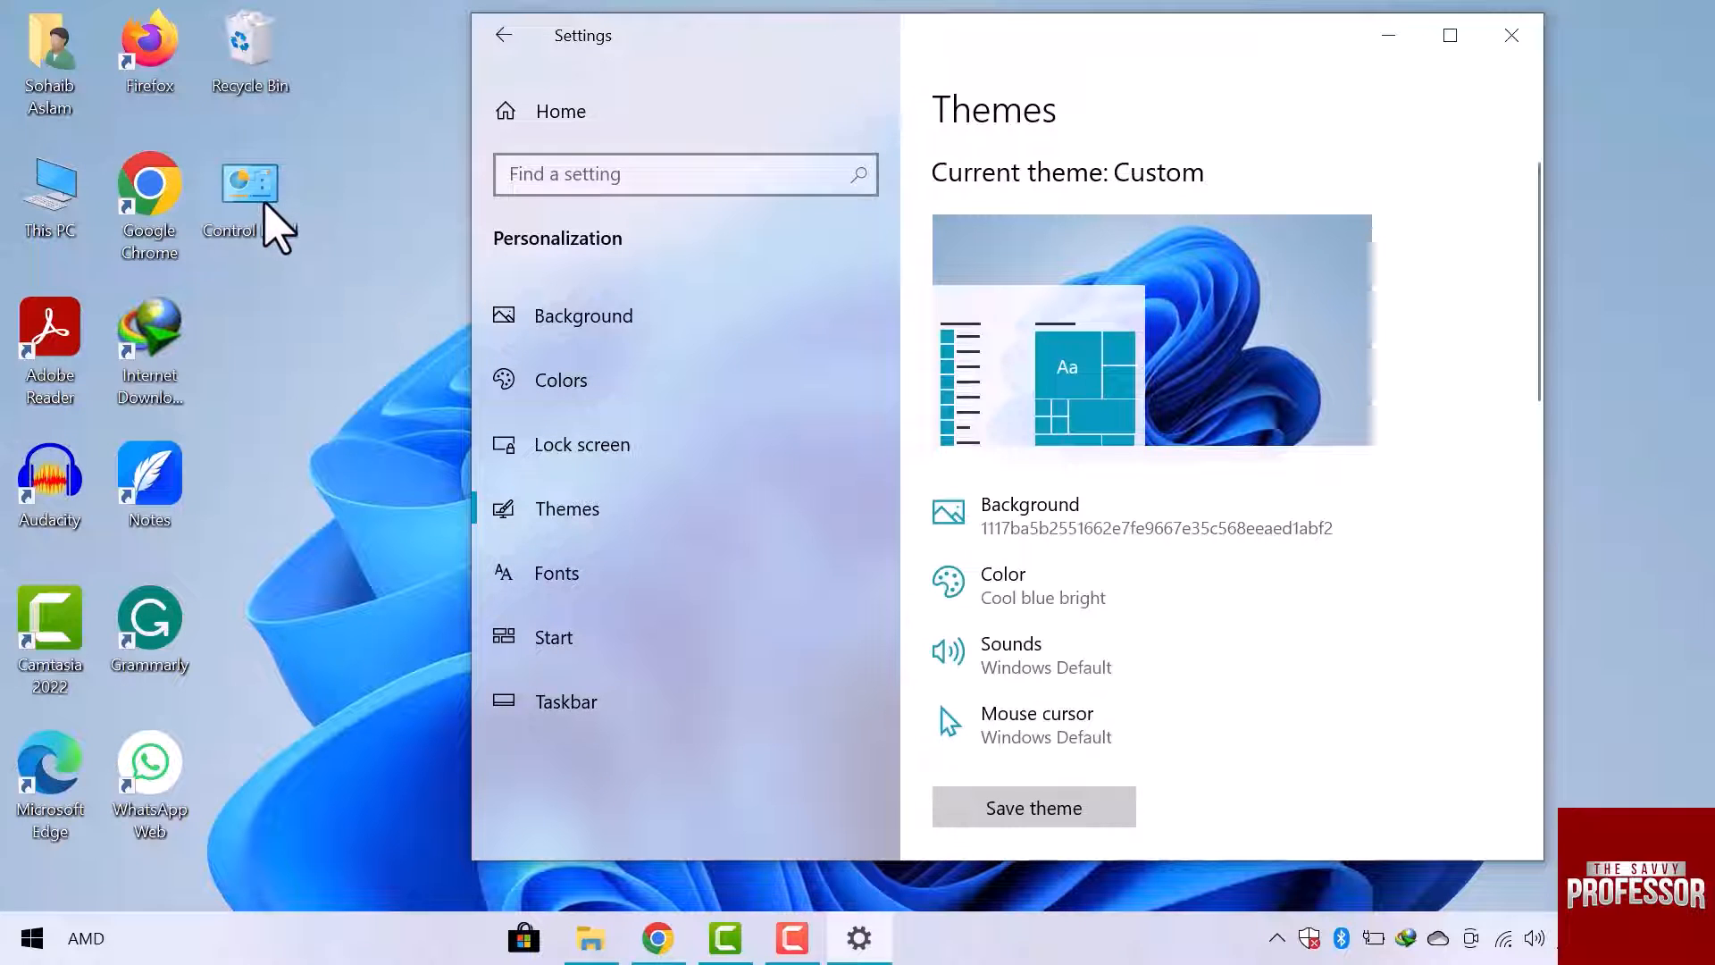
mouse_move(273, 231)
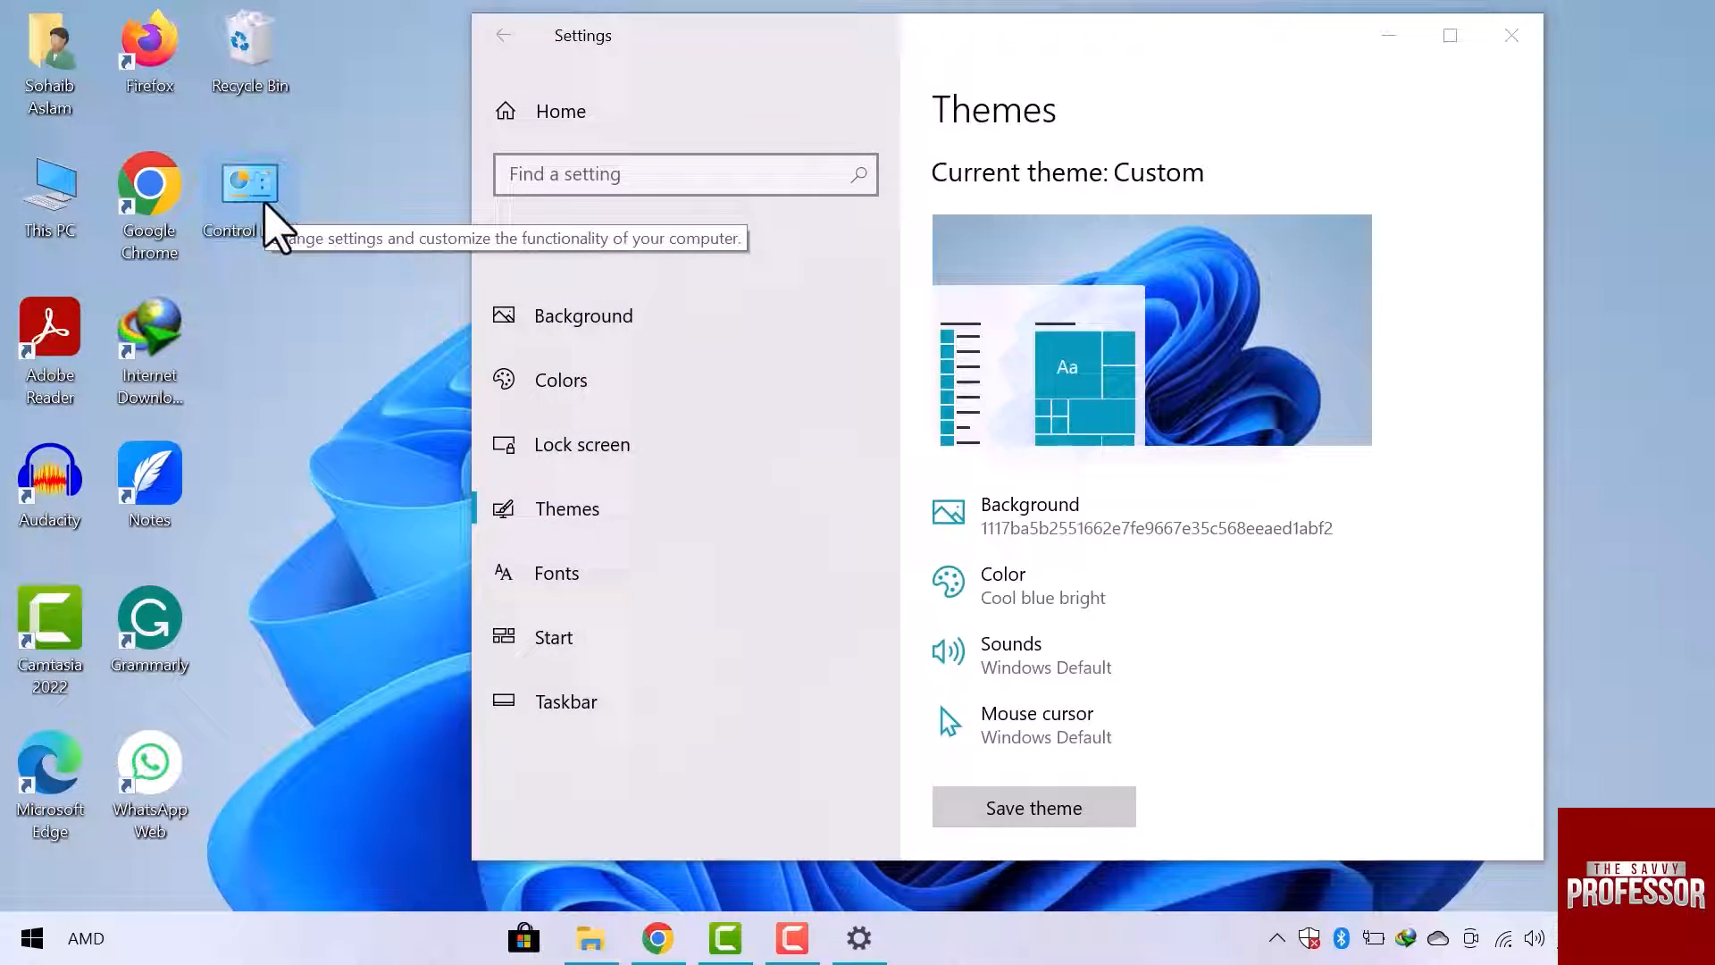
Launch Control Panel from its new desktop shortcut icon
double_click(250, 183)
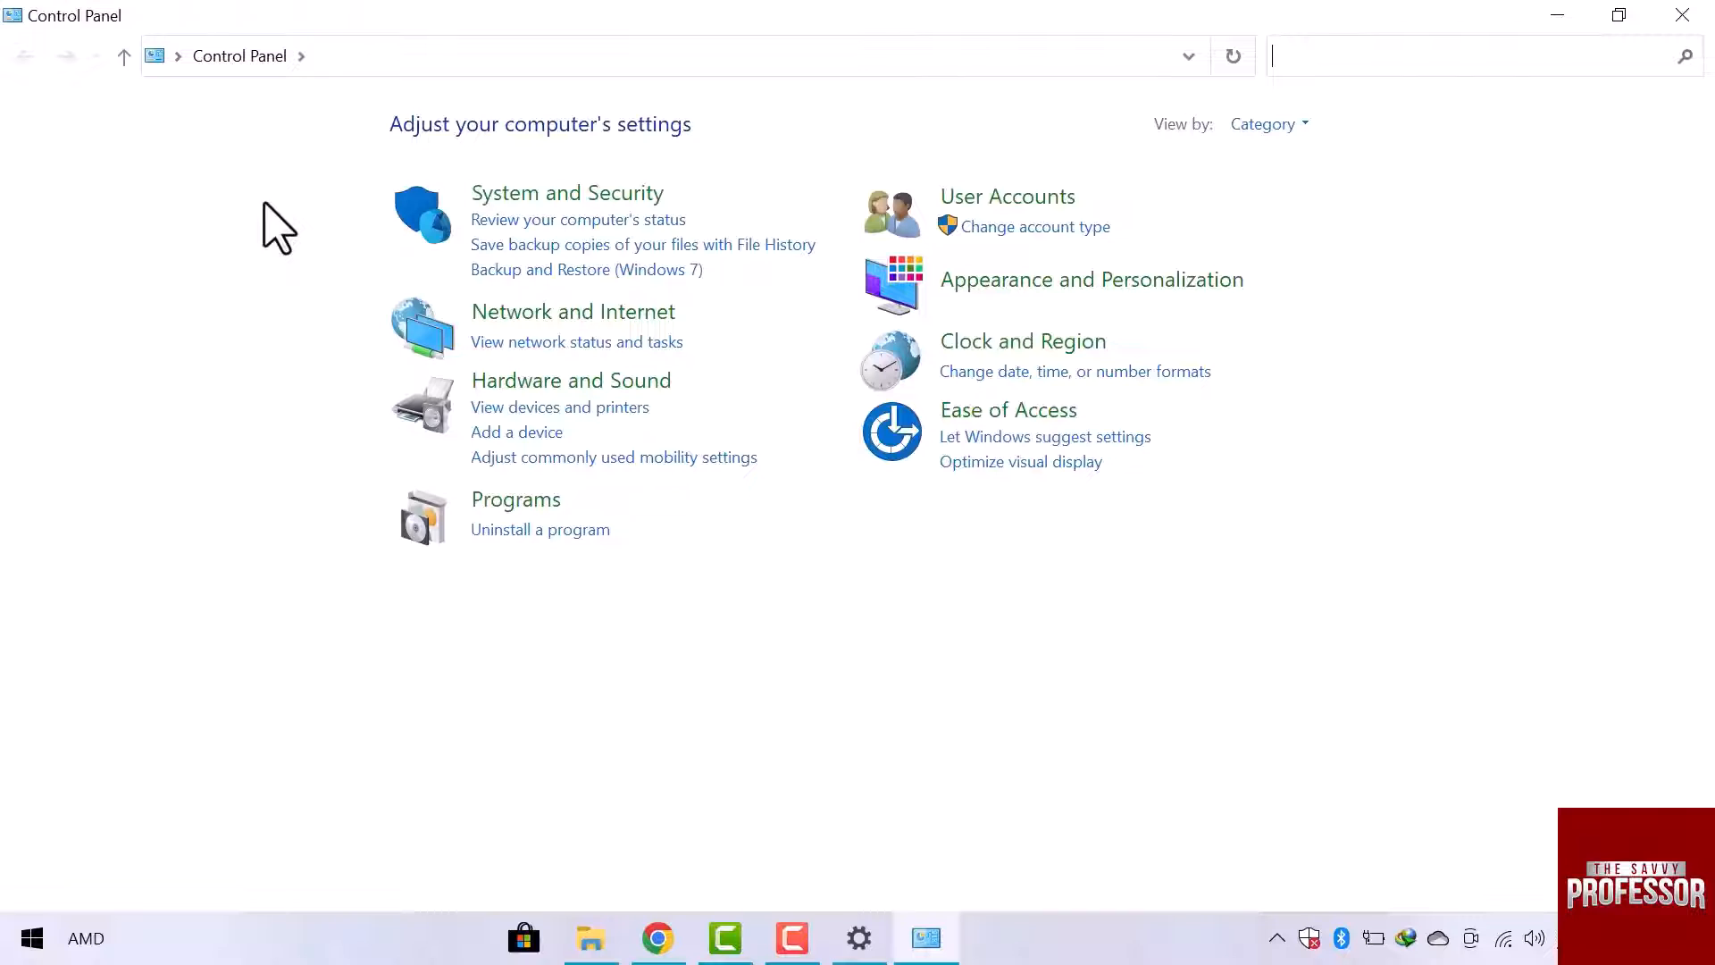